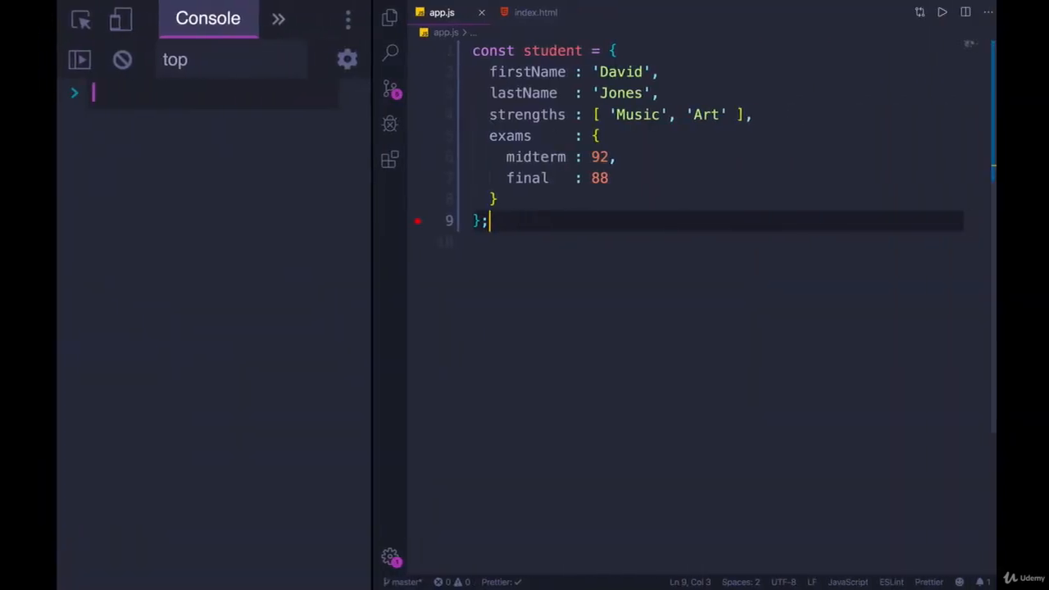
- Review the student object's name and exams property and begin referencing it in the console
{"action": "left_click", "coordinate": [539, 49]}
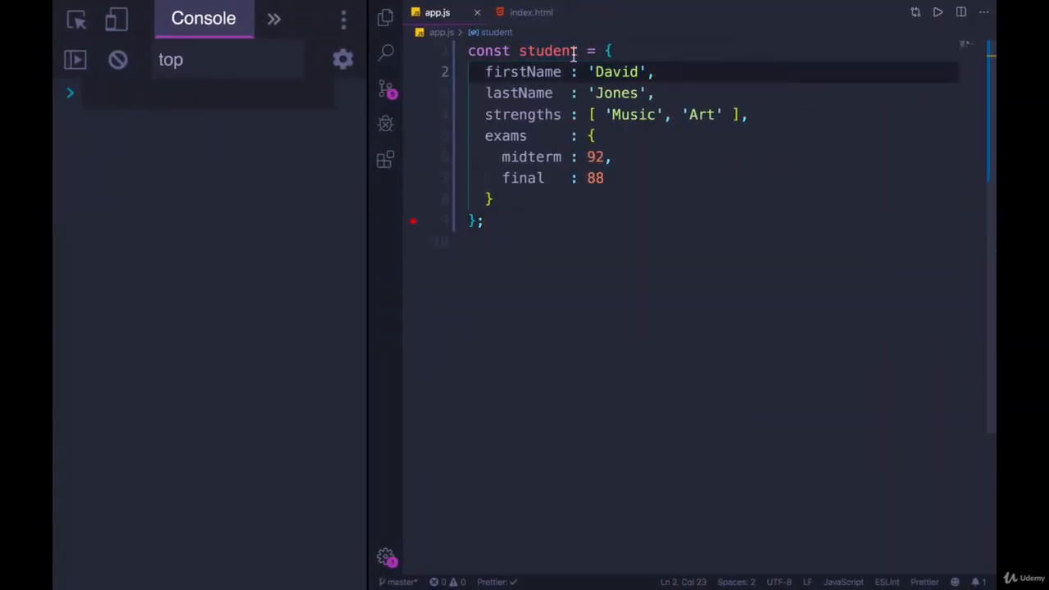
{"action": "left_click", "coordinate": [590, 91]}
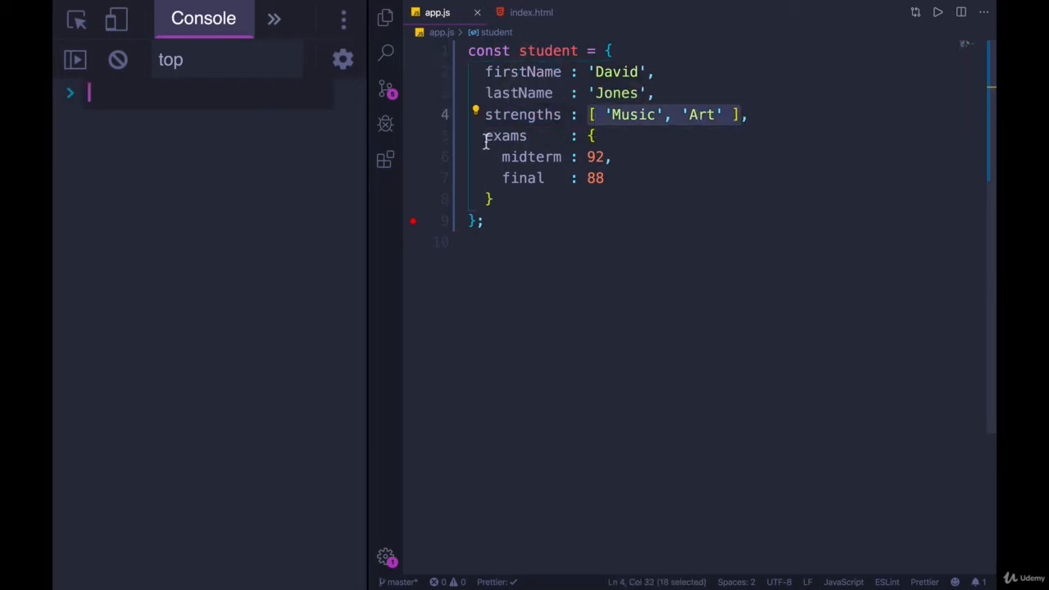
{"action": "double_click", "coordinate": [504, 134]}
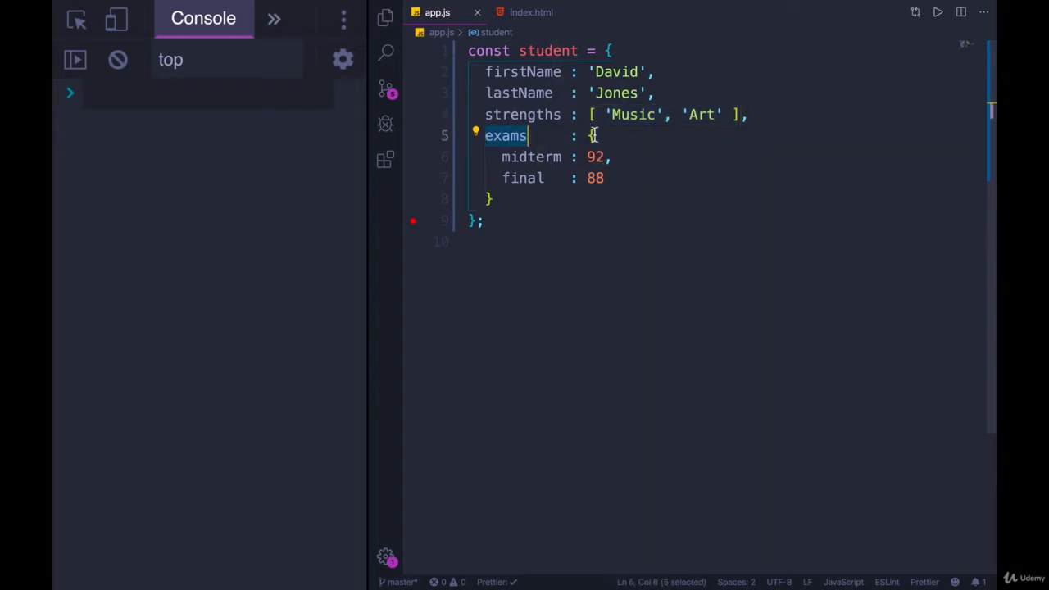
{"action": "left_click", "coordinate": [604, 177]}
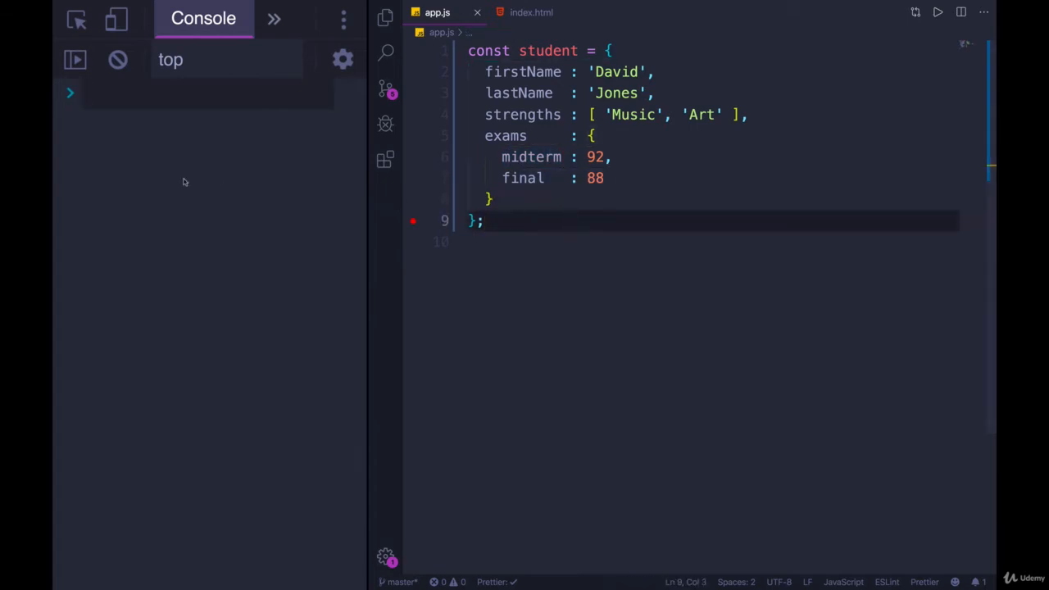
{"action": "type", "text": "stud"}
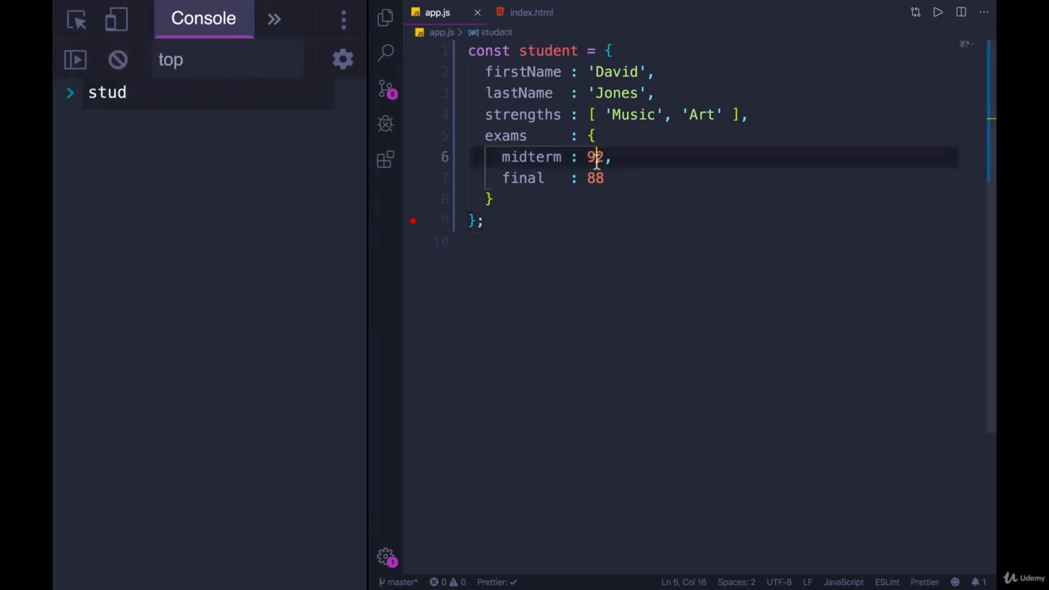
- Define const avg = (student.exams.midterm + student.exams.final) / 2 below the object
{"action": "left_click", "coordinate": [549, 220]}
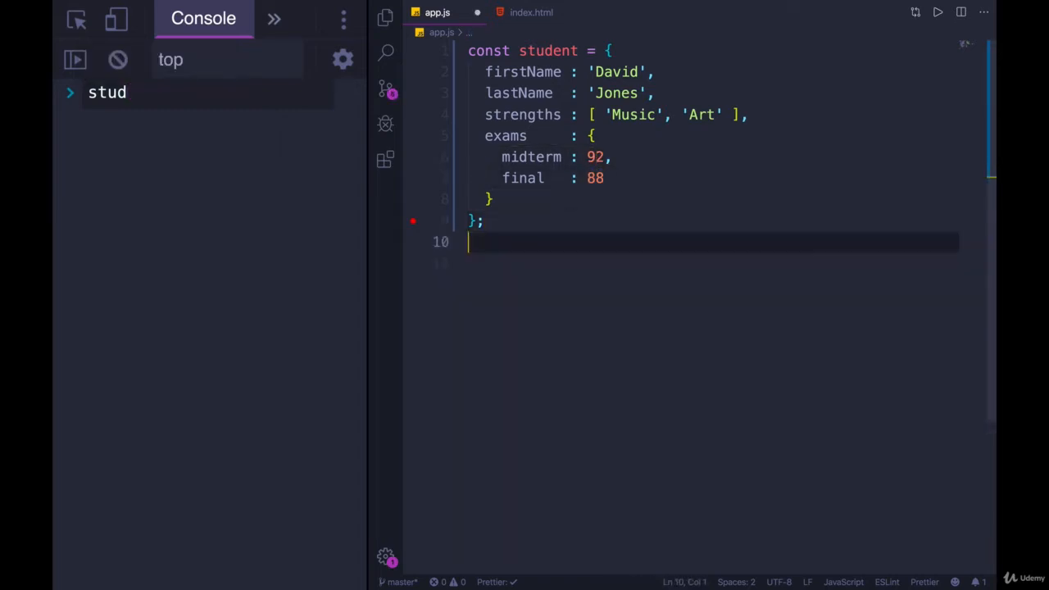
{"action": "type", "text": "student"}
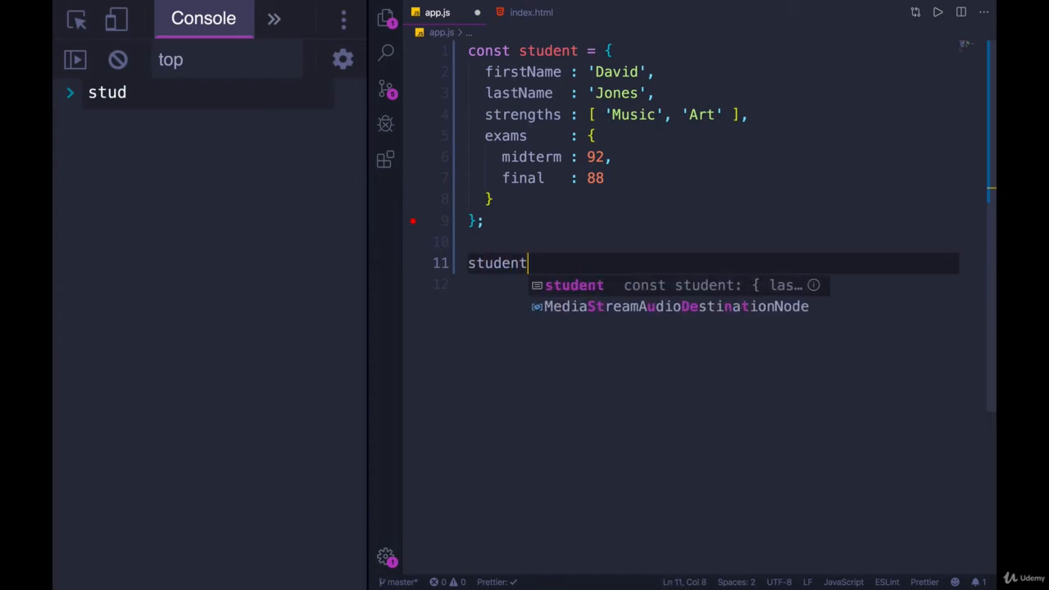
{"action": "type", "text": ".exams"}
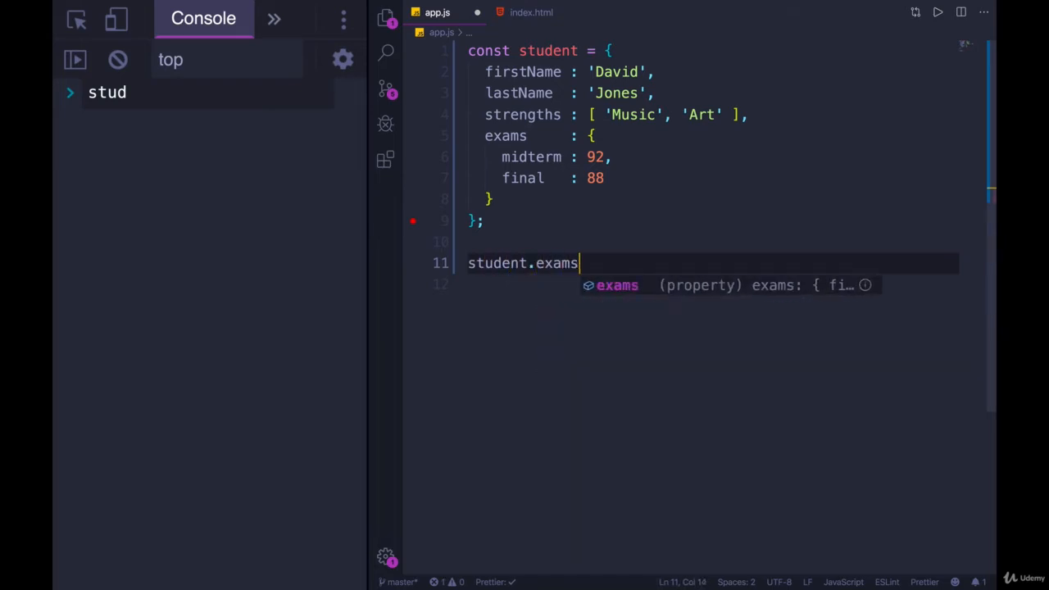
{"action": "type", "text": ".midterm"}
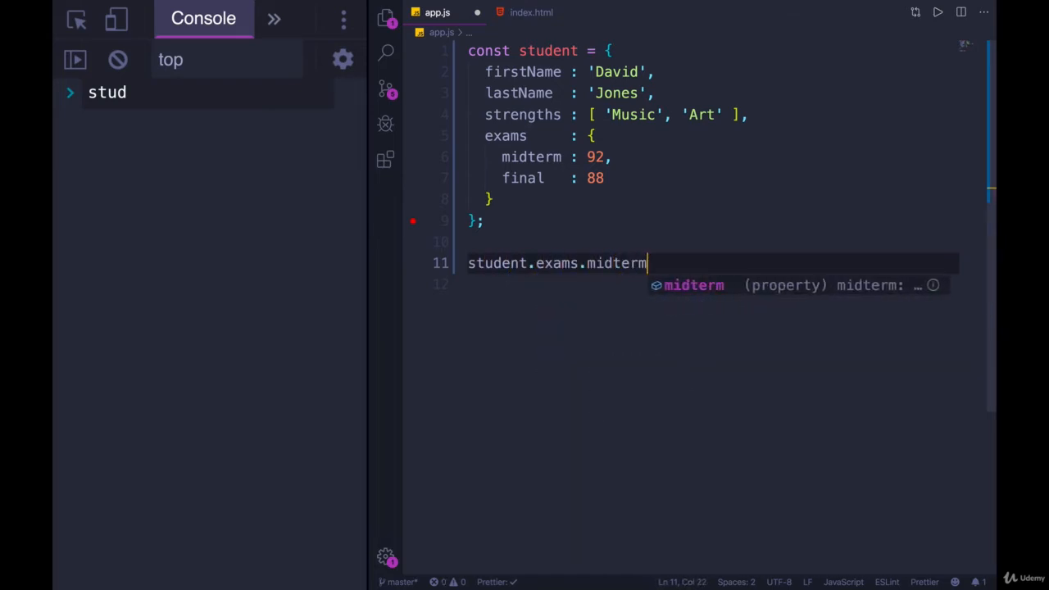
{"action": "type", "text": "+ s"}
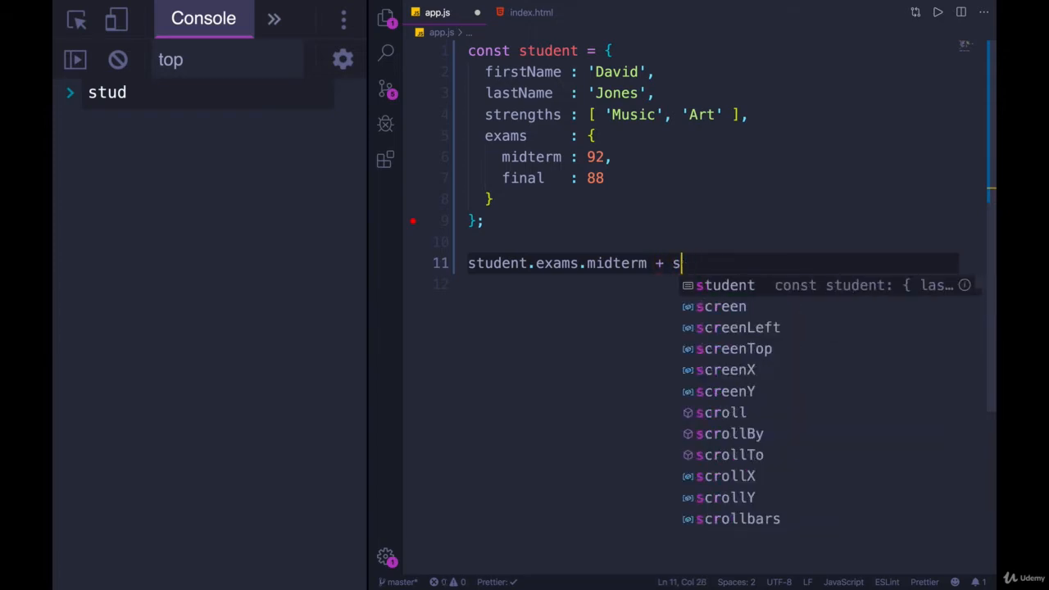
{"action": "type", "text": "tudent.exams"}
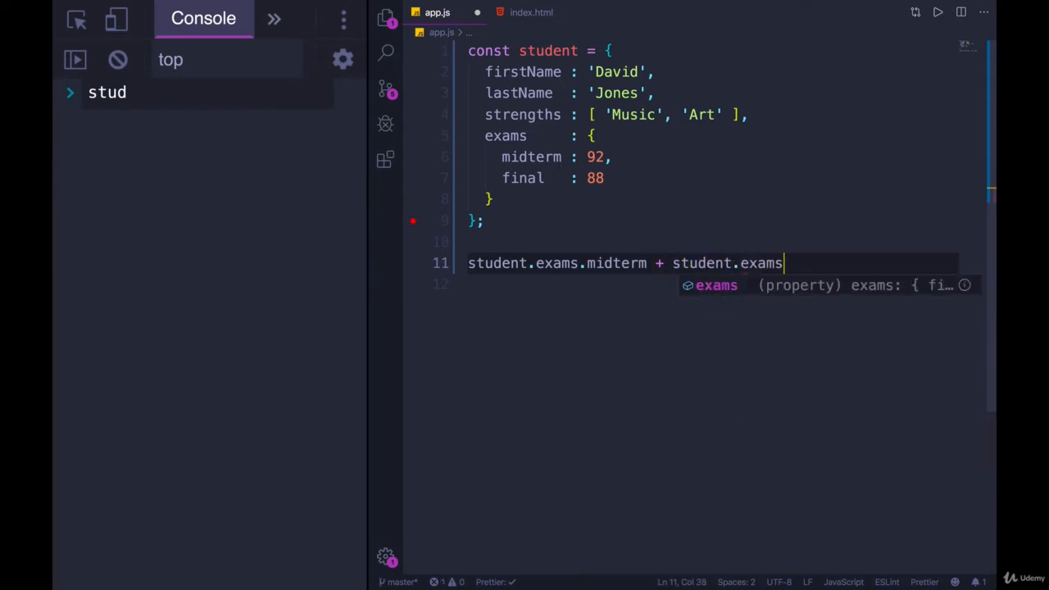
{"action": "type", "text": ".final"}
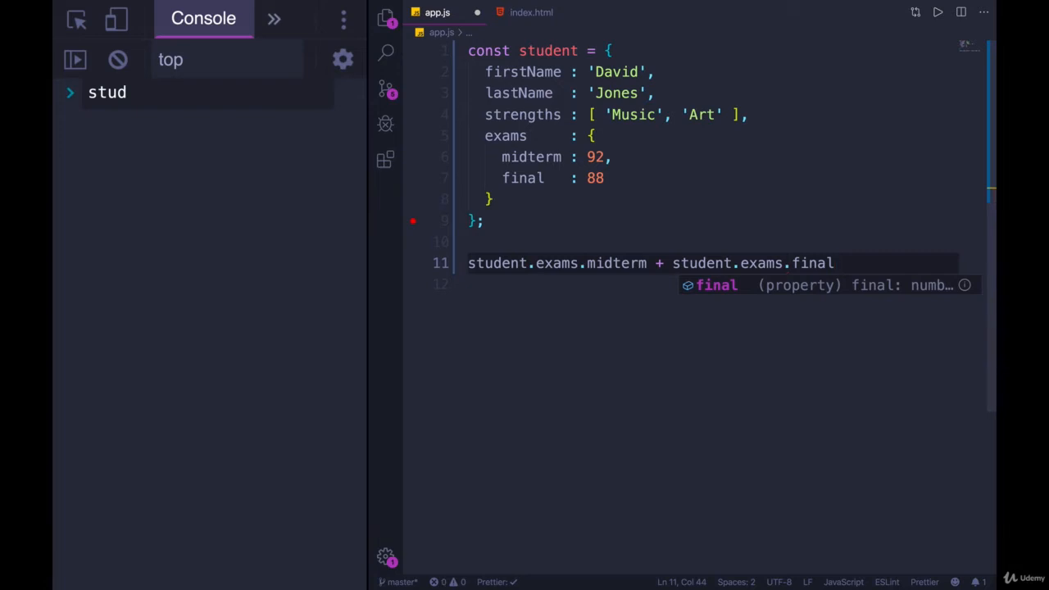
{"action": "type", "text": "c"}
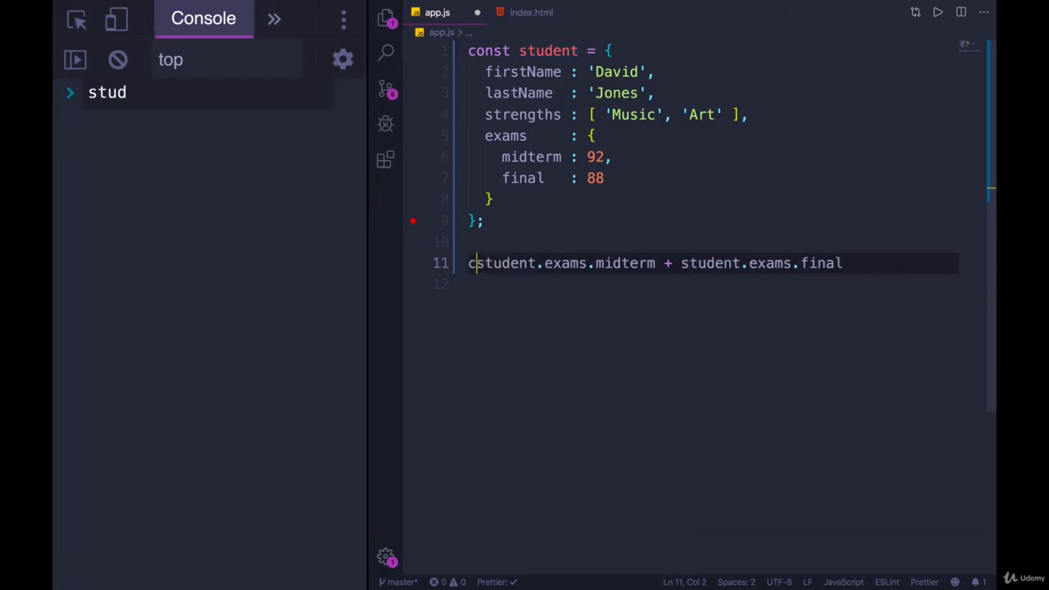
{"action": "type", "text": "onst"}
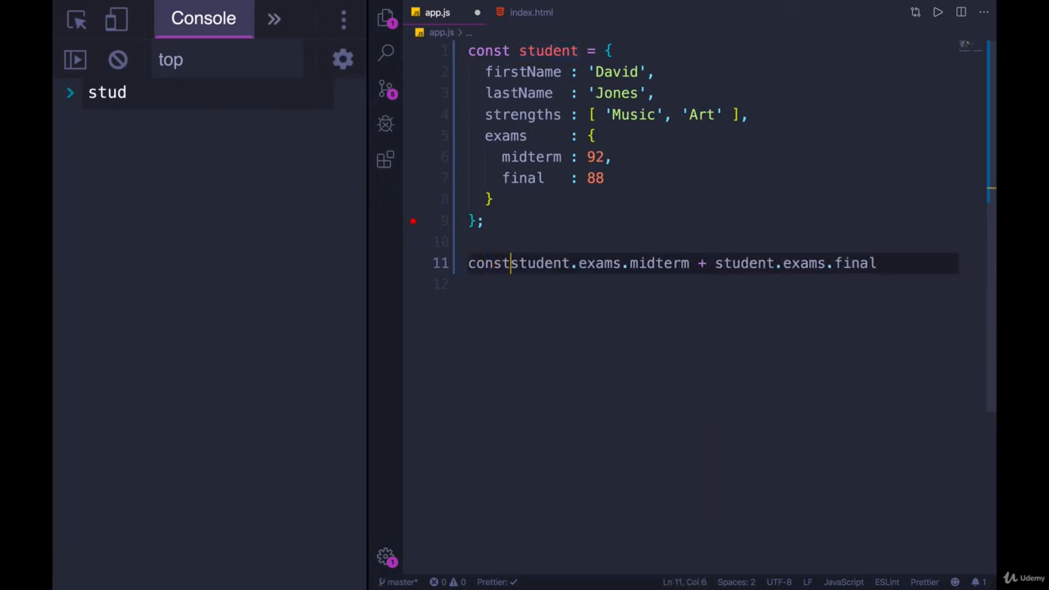
{"action": "type", "text": "avg"}
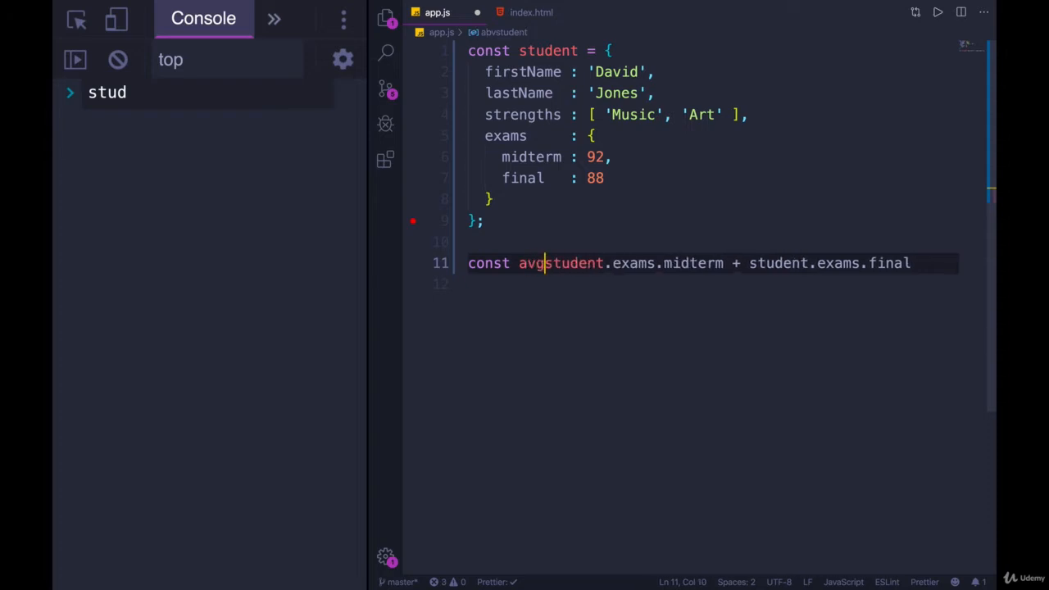
{"action": "type", "text": "("}
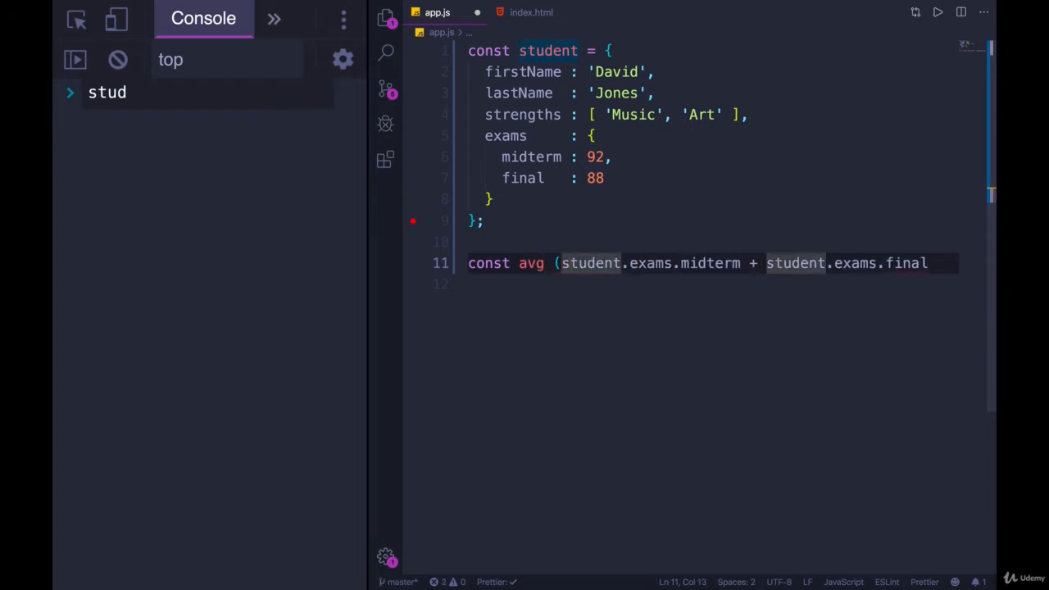
{"action": "type", "text": ") / 2;"}
{"action": "type", "text": "avg"}
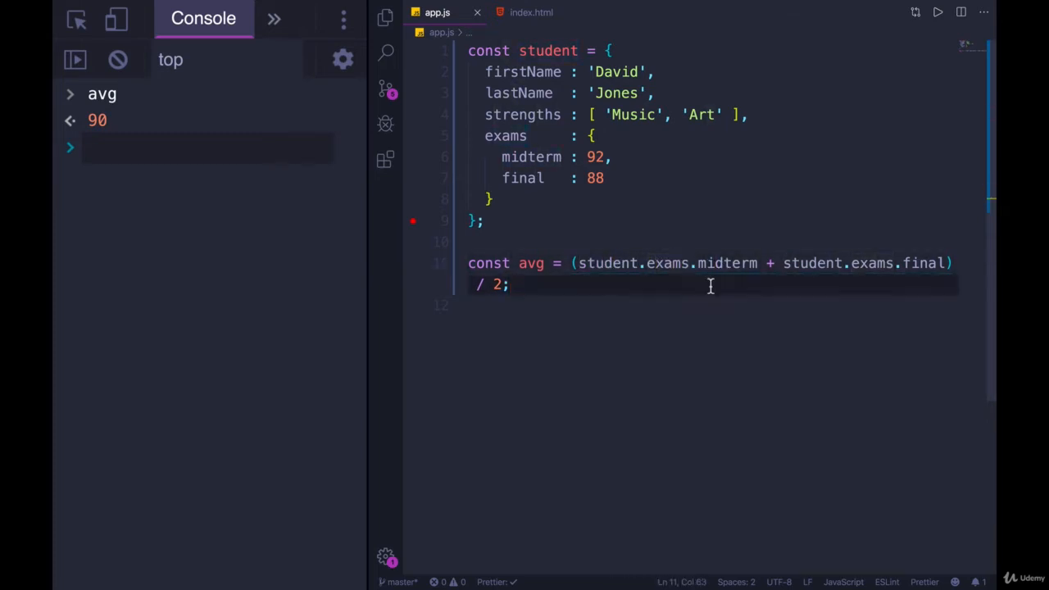
- Evaluate student.strengths[1] in the console to get "Art"
{"action": "left_click", "coordinate": [703, 115]}
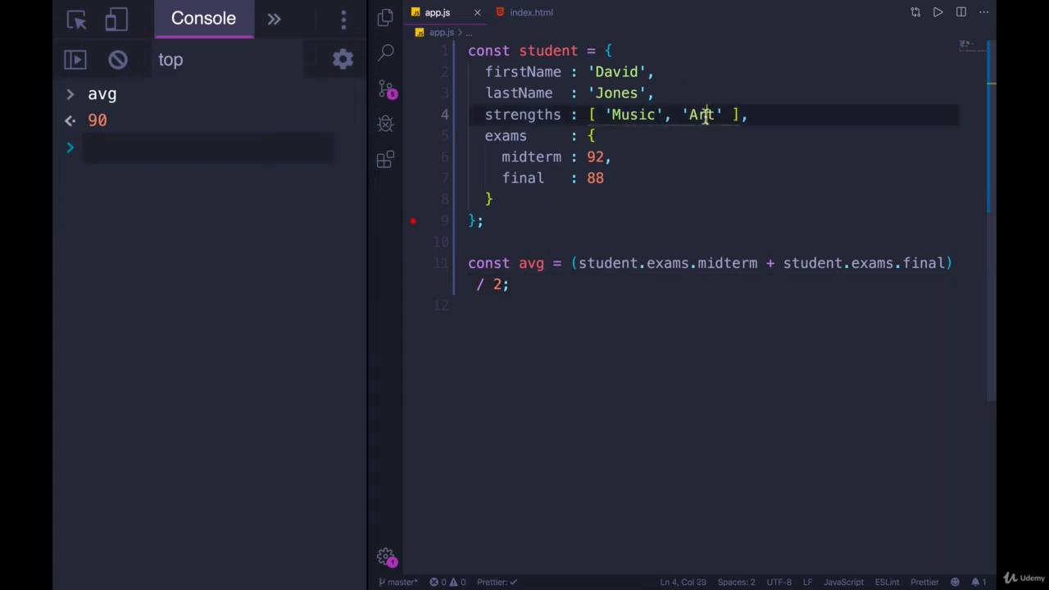
{"action": "type", "text": "student"}
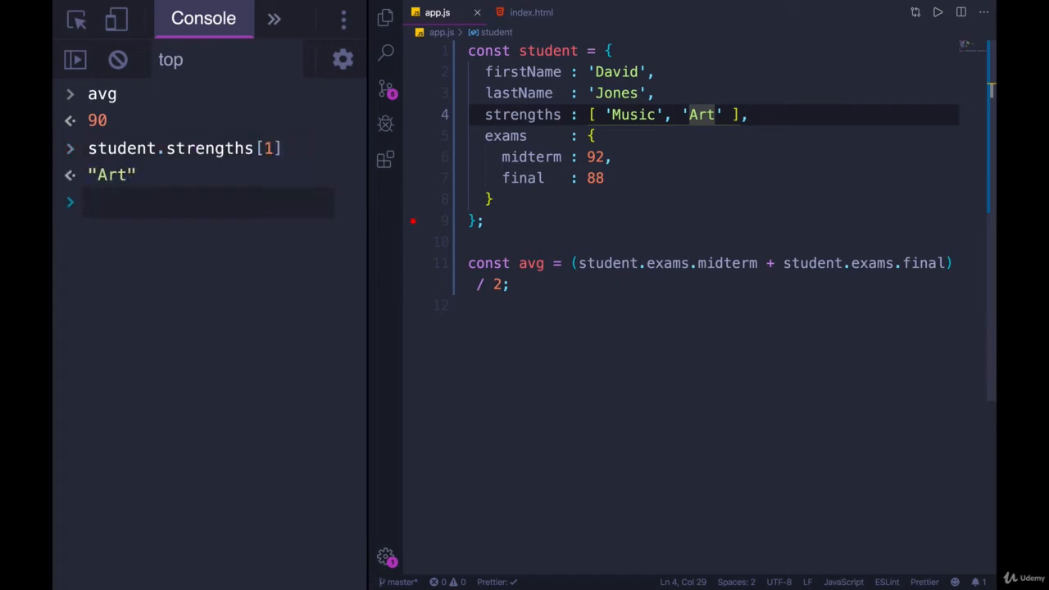
{"action": "left_click", "coordinate": [606, 177]}
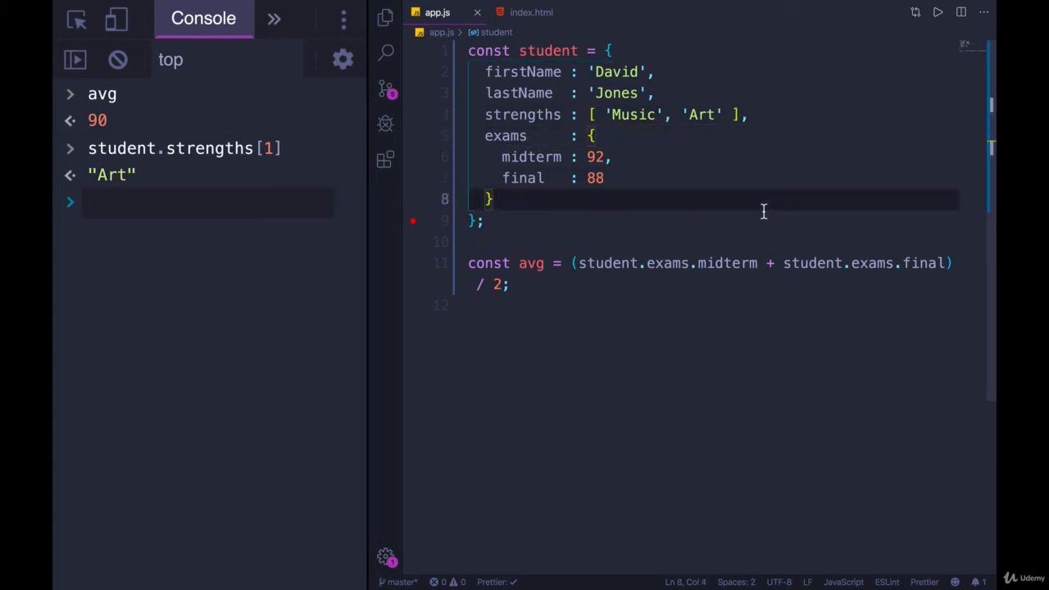
- Review the shoppingCart array's product objects, starting with Jenga Classic's properties
{"action": "scroll", "scroll_direction": "down", "scroll_amount": 3}
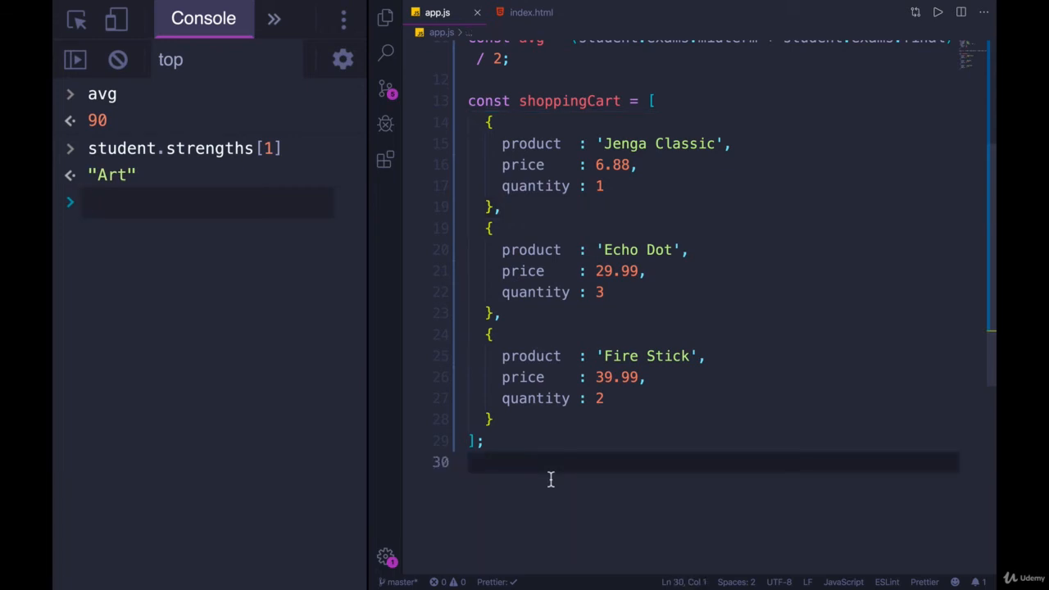
{"action": "mouse_move", "coordinate": [565, 206]}
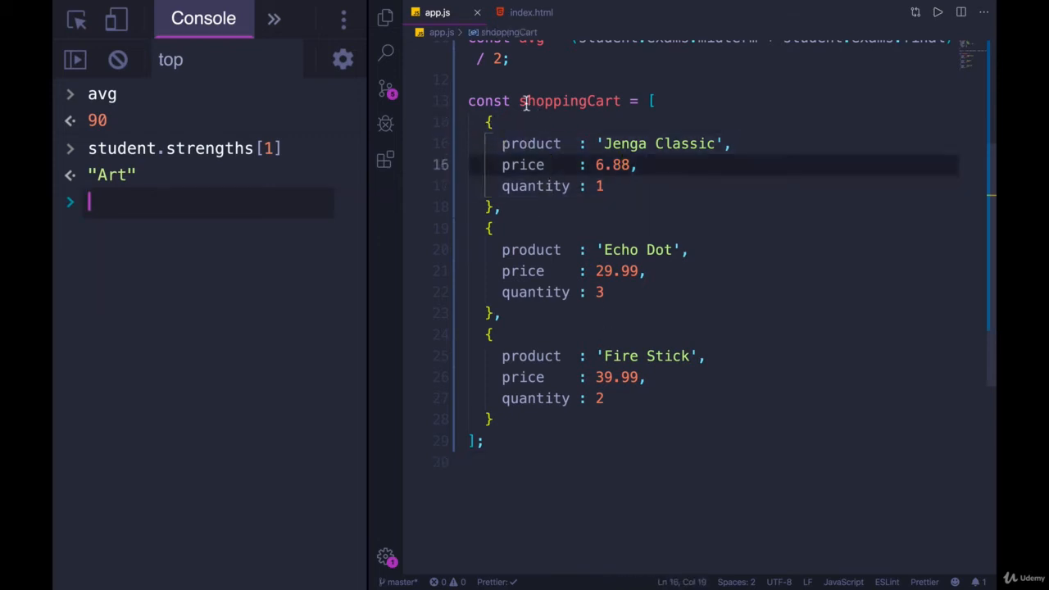
{"action": "left_click", "coordinate": [652, 101]}
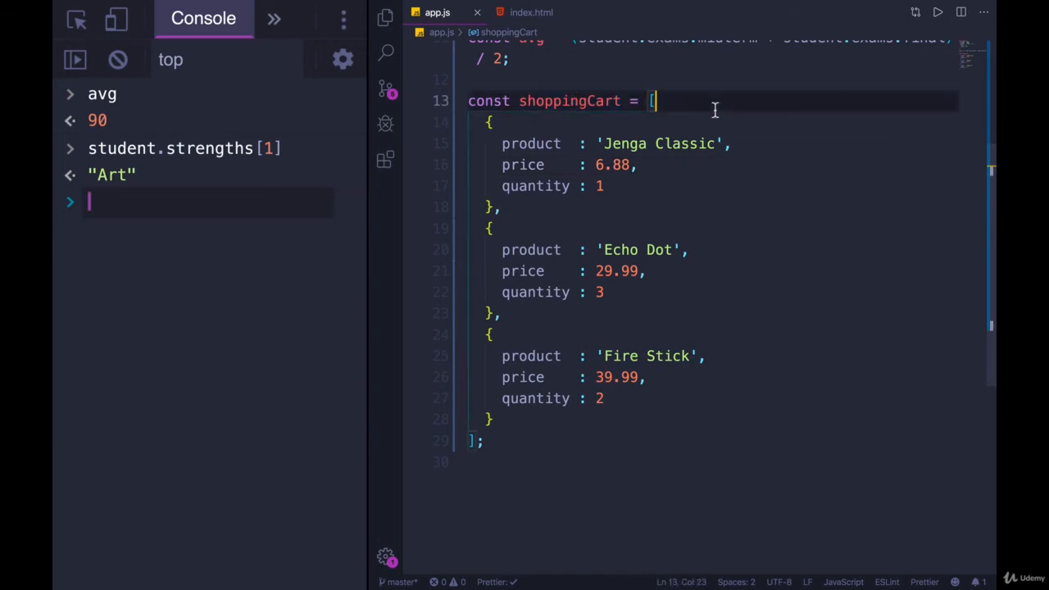
{"action": "left_click", "coordinate": [561, 164]}
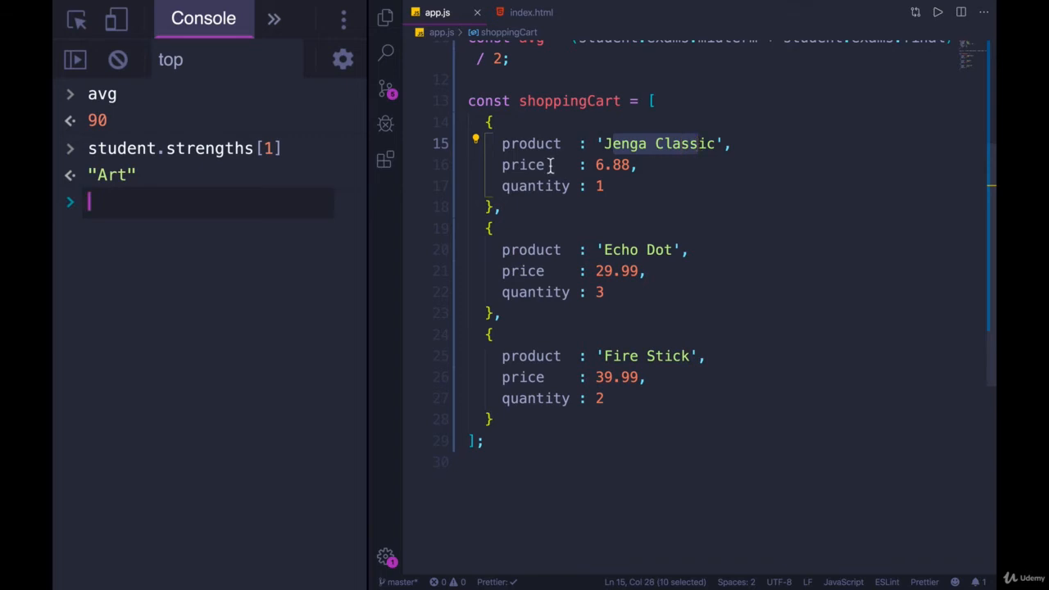
{"action": "left_click", "coordinate": [598, 185]}
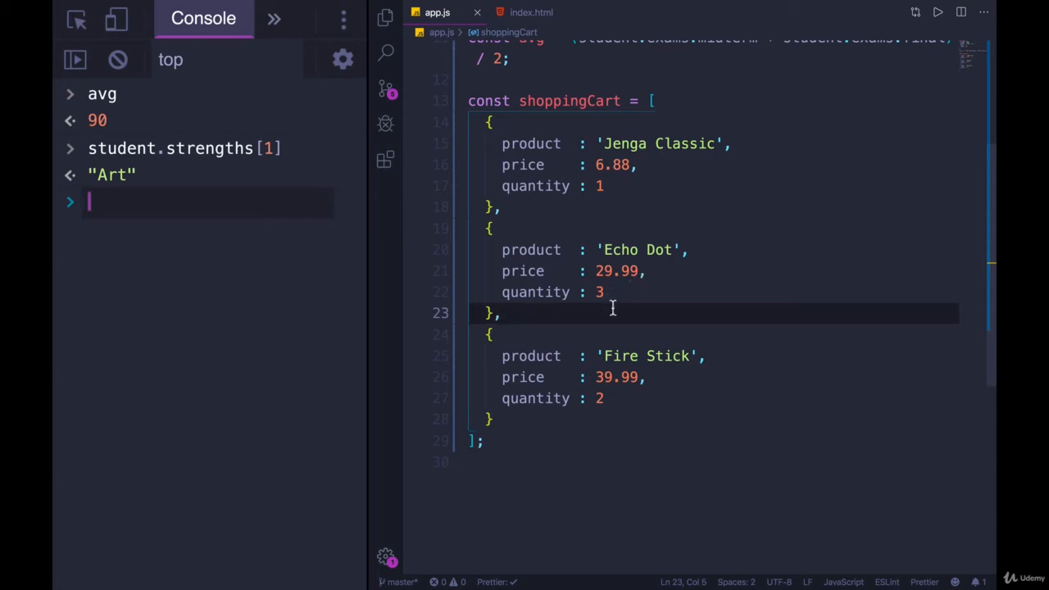
{"action": "mouse_move", "coordinate": [674, 377]}
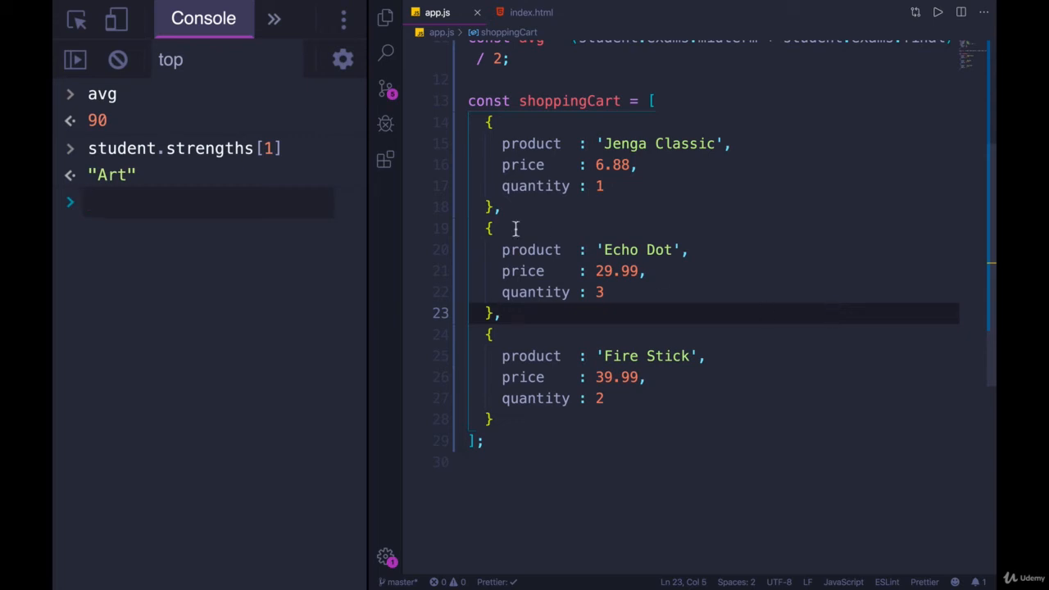
{"action": "left_click", "coordinate": [685, 169]}
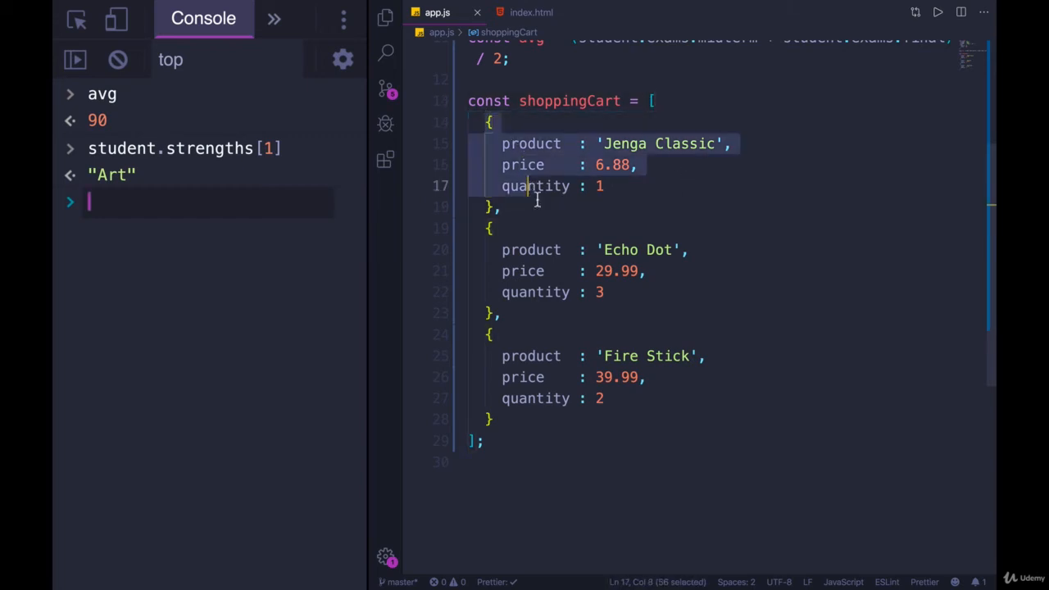
- Write the first board row ['O', null, 'X'] and duplicate it into three rows
{"action": "type", "text": "[[]]"}
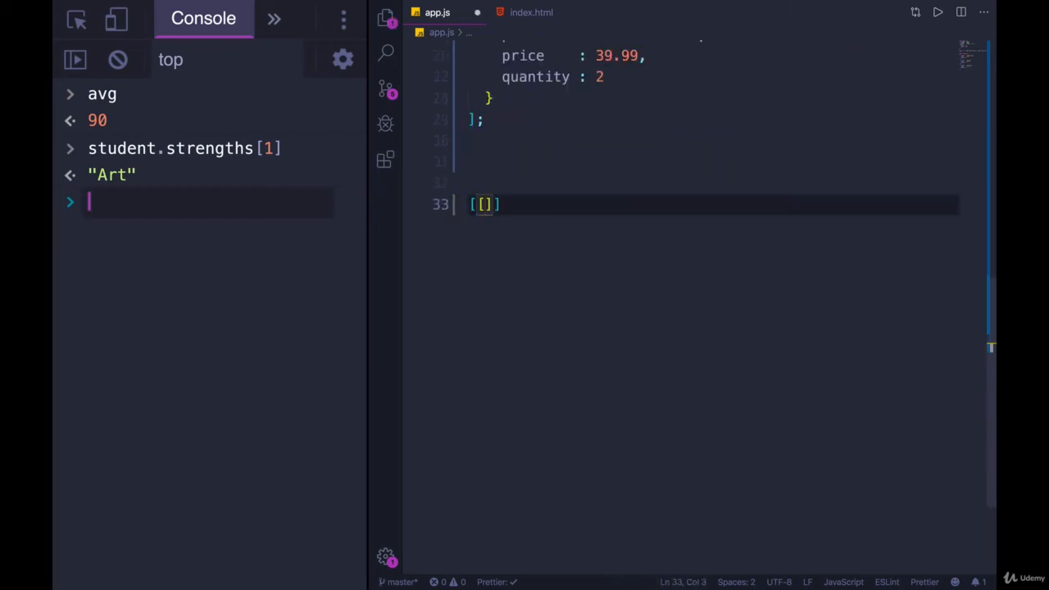
{"action": "type", "text": "'"}
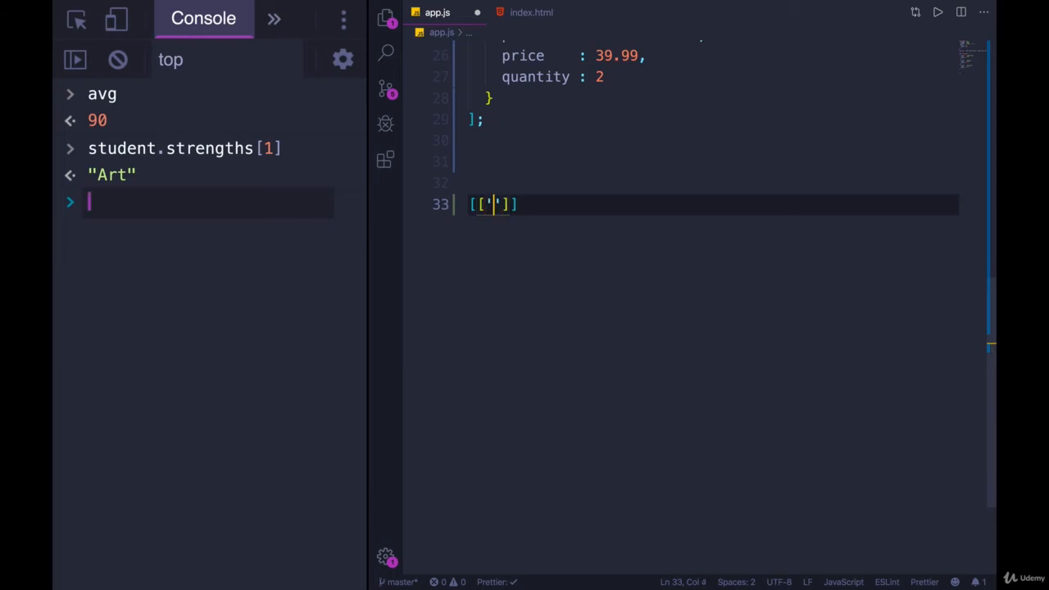
{"action": "type", "text": "0',"}
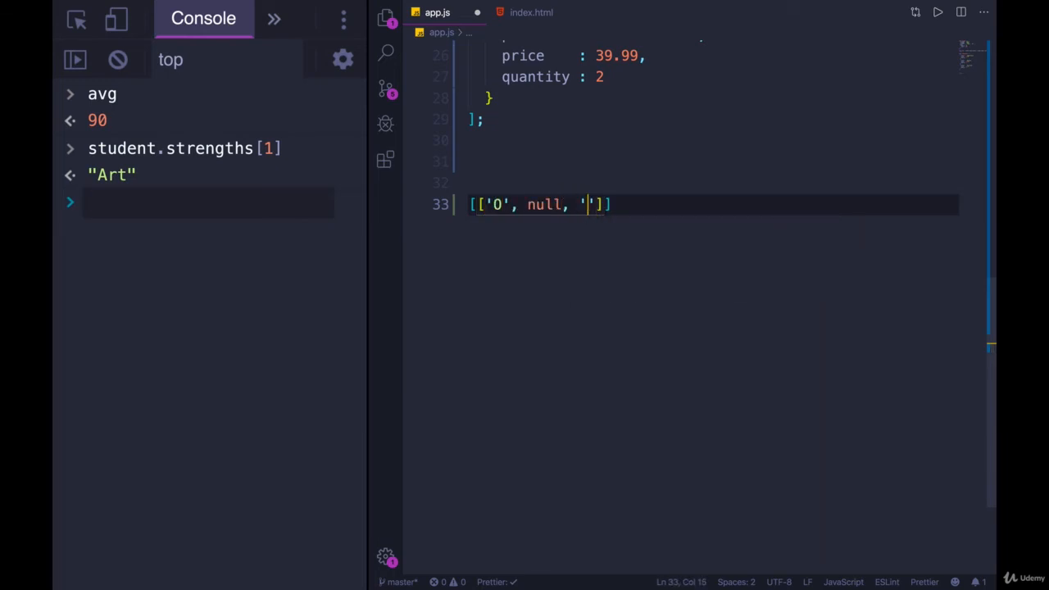
{"action": "type", "text": "X"}
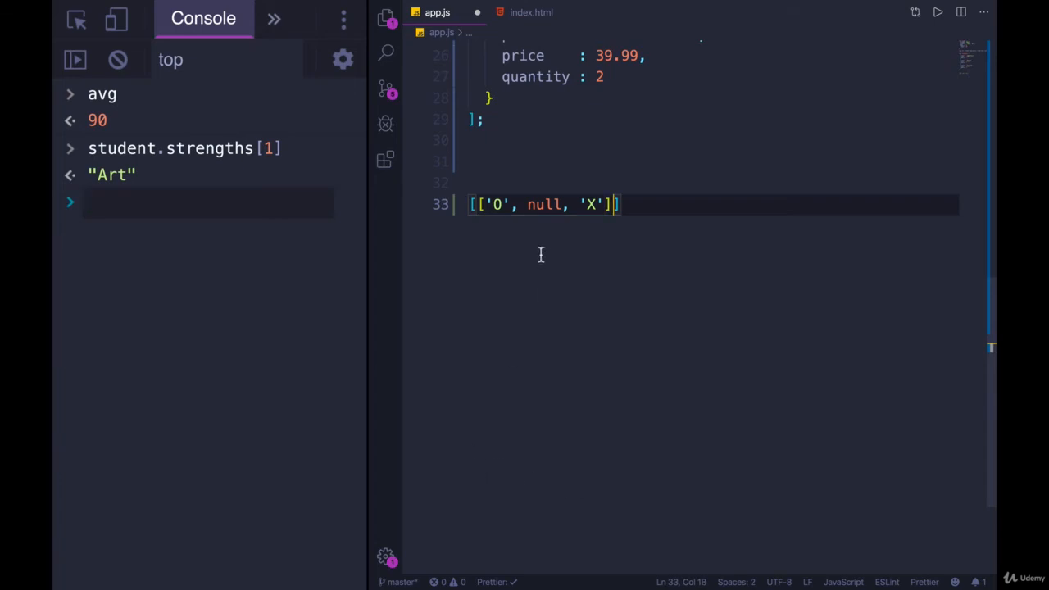
{"action": "key", "text": "Enter"}
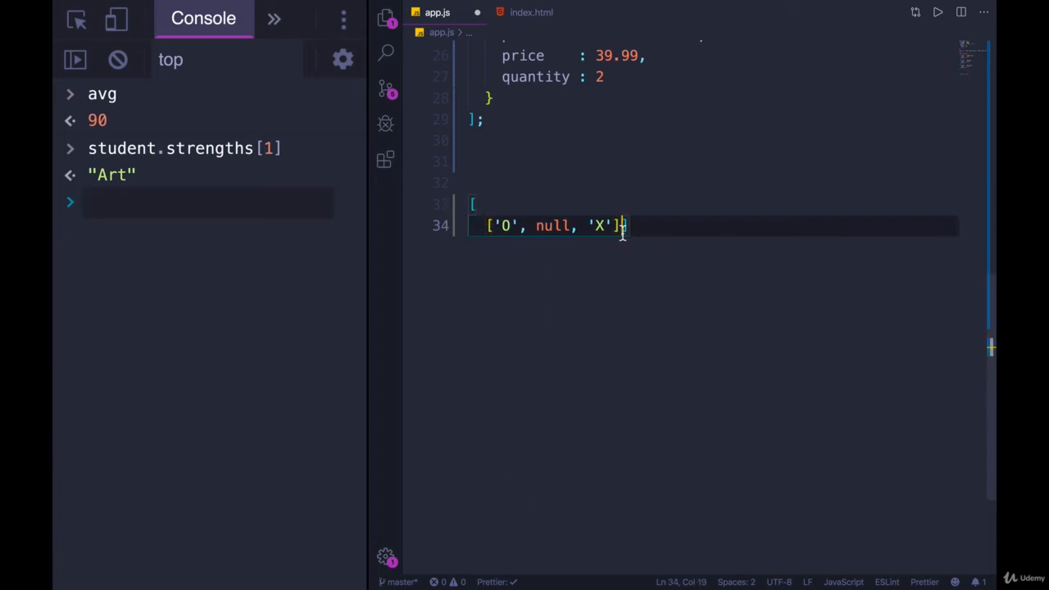
{"action": "type", "text": ","}
{"action": "key", "text": "Enter"}
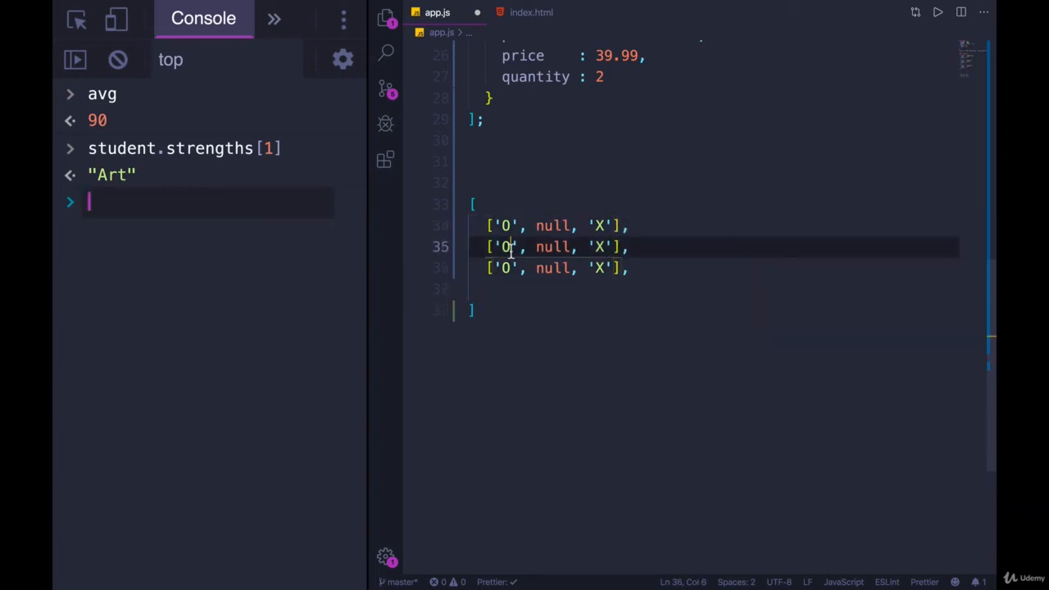
- Edit rows two and three to mix 'X', 'O' and null values
{"action": "type", "text": "X"}
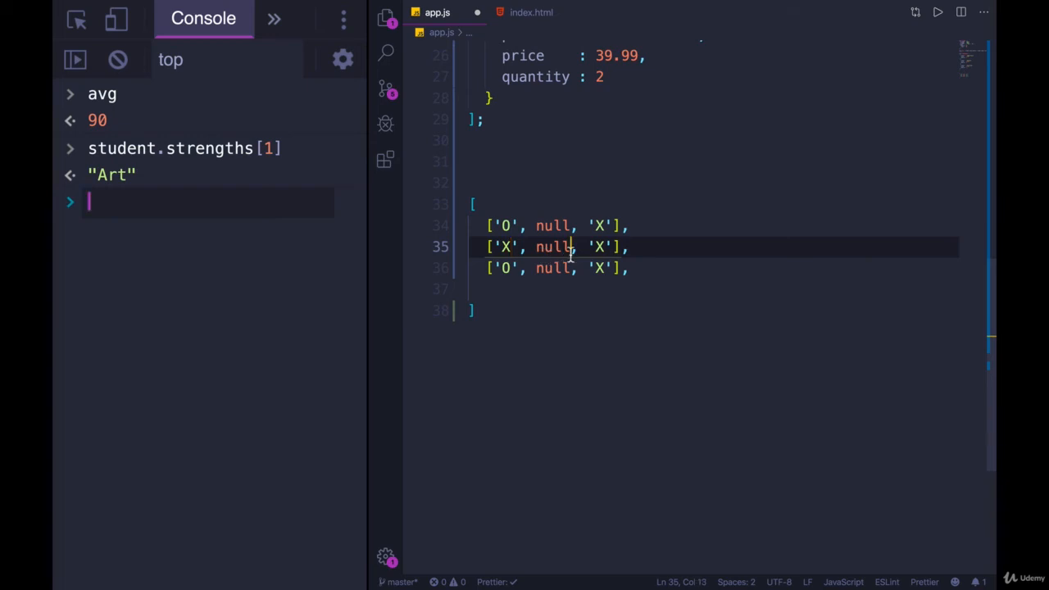
{"action": "type", "text": "'O'"}
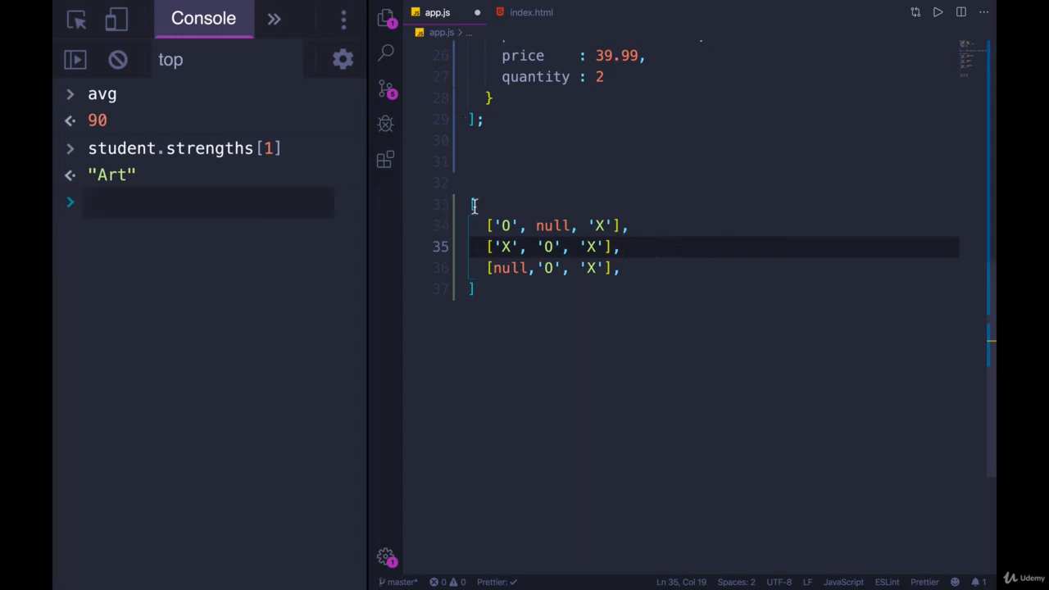
{"action": "left_click", "coordinate": [475, 288]}
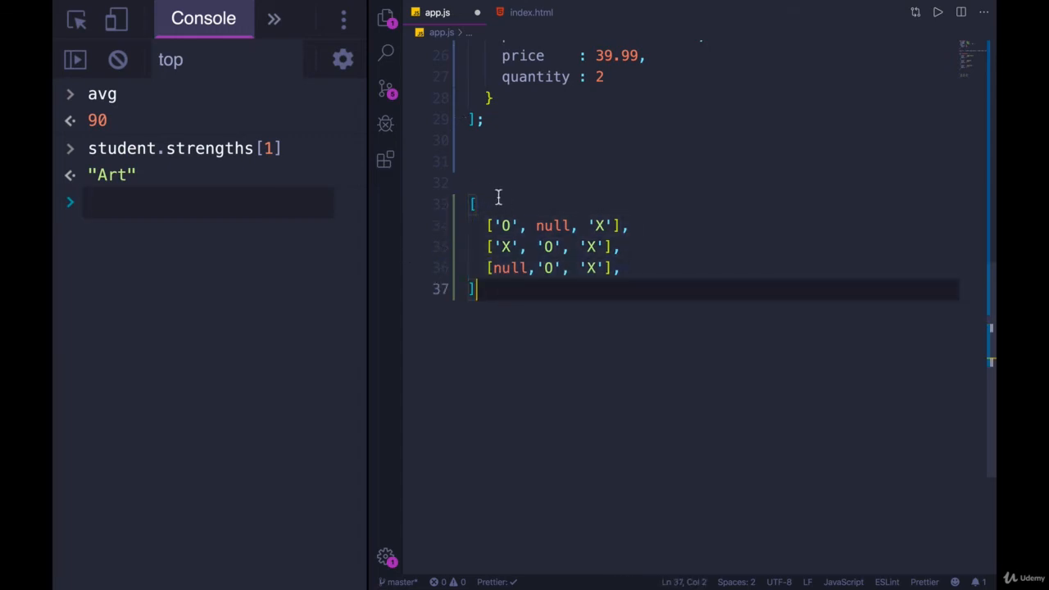
- Wrap the array in an object with player1 'Blue', player2 'Muffins' and the array as board
{"action": "left_click", "coordinate": [491, 182]}
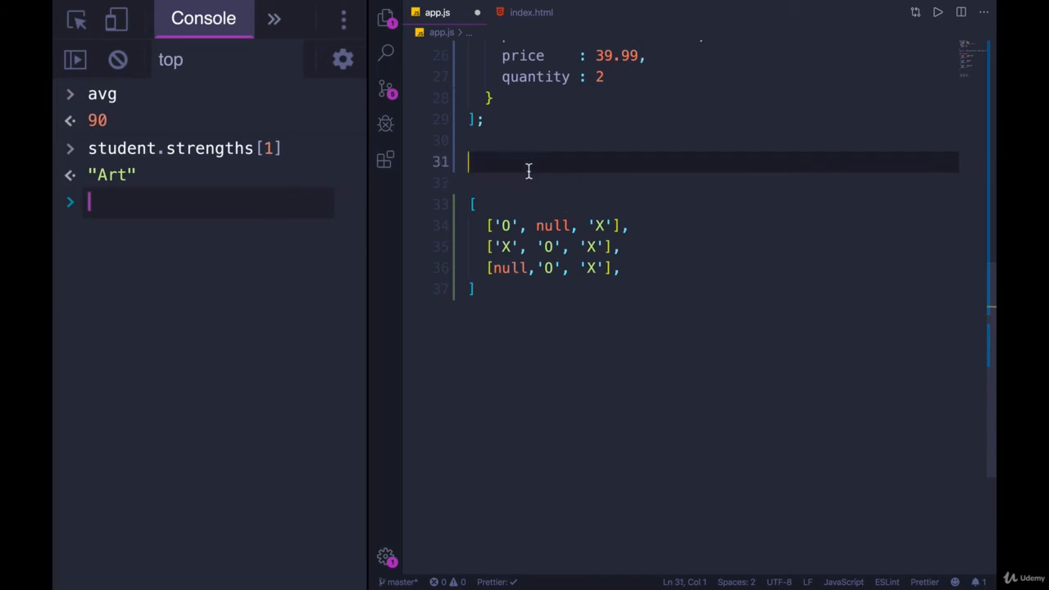
{"action": "mouse_move", "coordinate": [582, 270]}
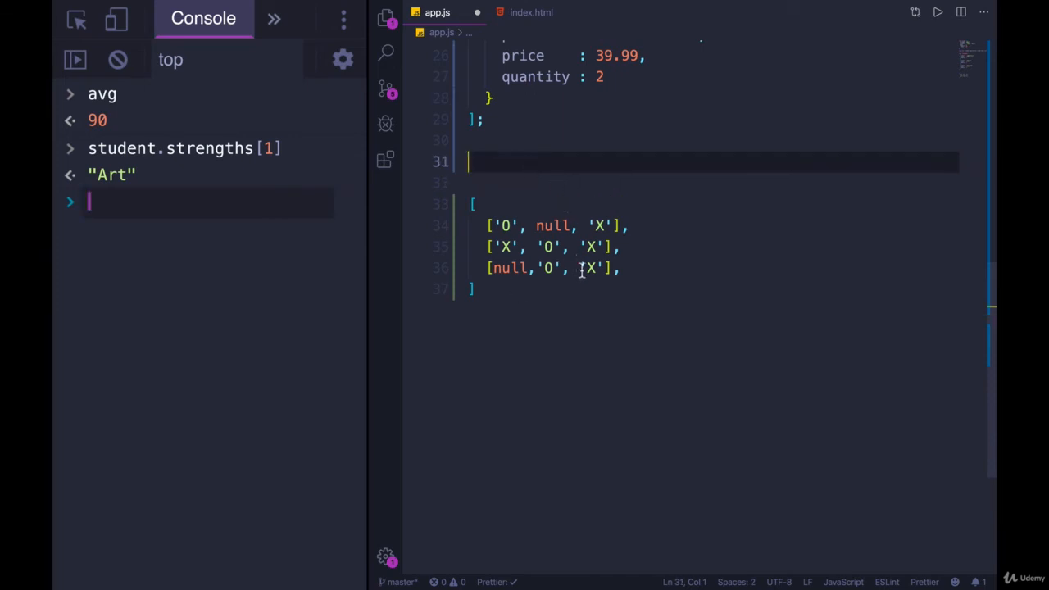
{"action": "mouse_move", "coordinate": [541, 297]}
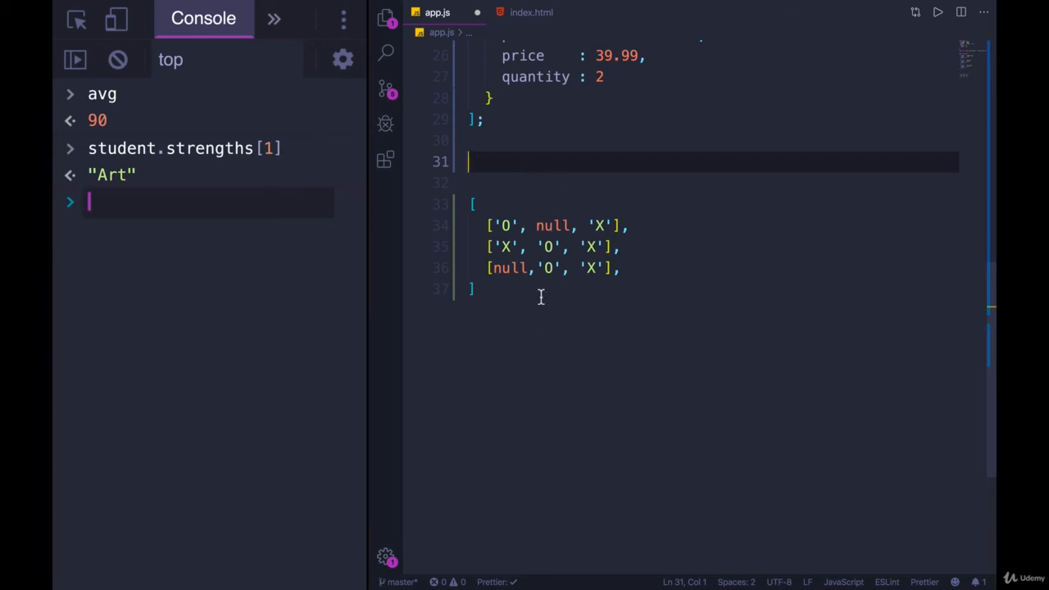
{"action": "mouse_move", "coordinate": [492, 302]}
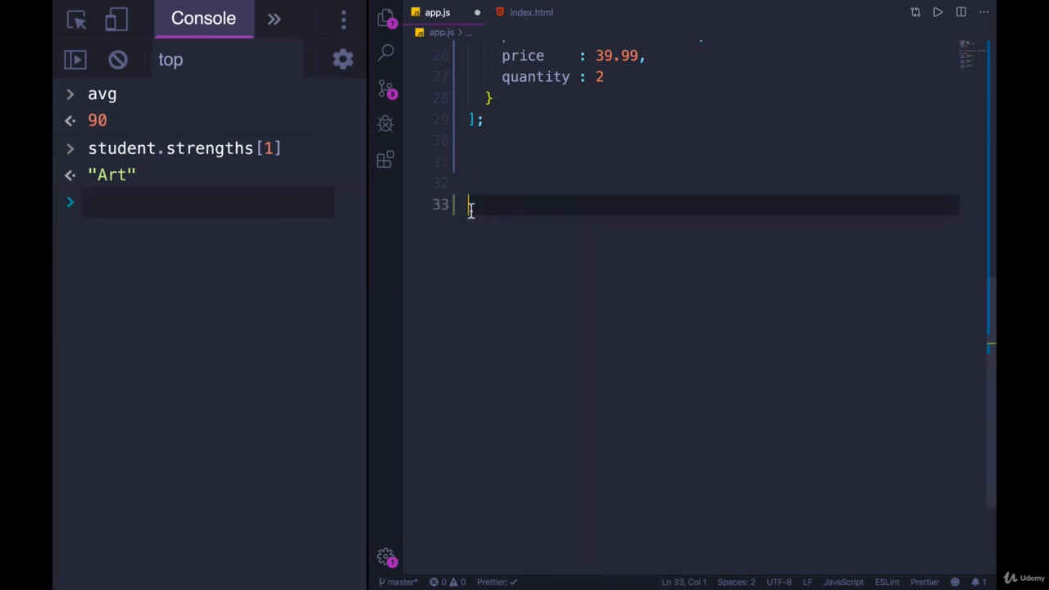
{"action": "type", "text": "{"}
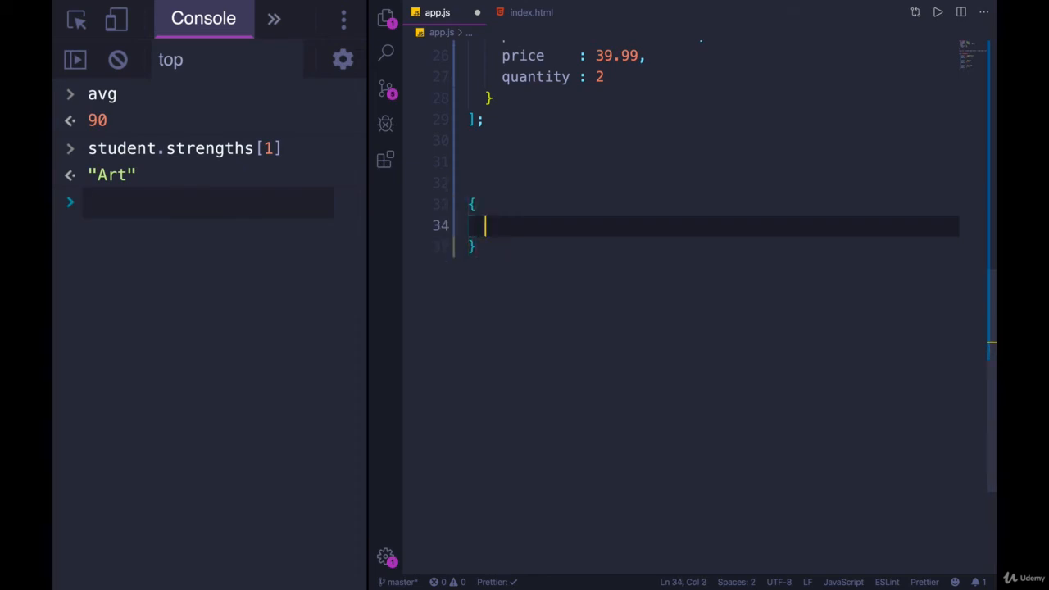
{"action": "type", "text": "player1: '"}
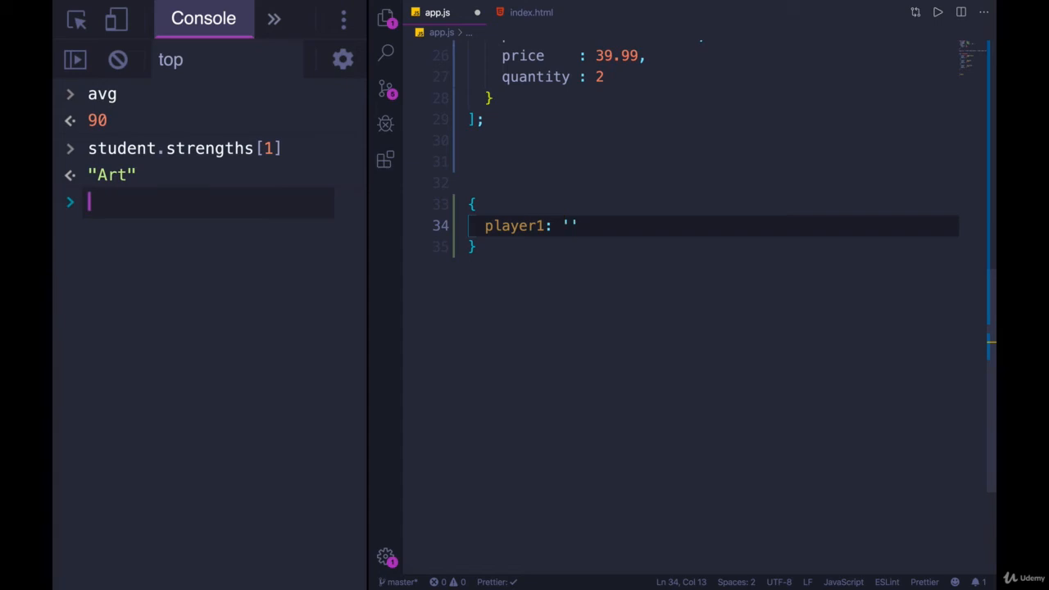
{"action": "type", "text": "Blue"}
{"action": "type", "text": "player"}
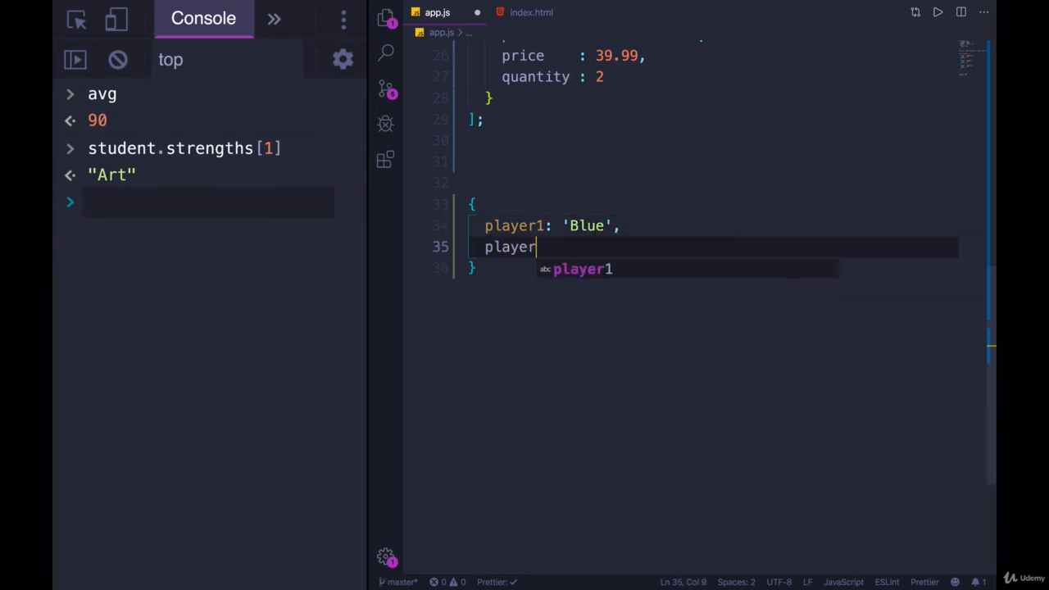
{"action": "type", "text": "2: ''"}
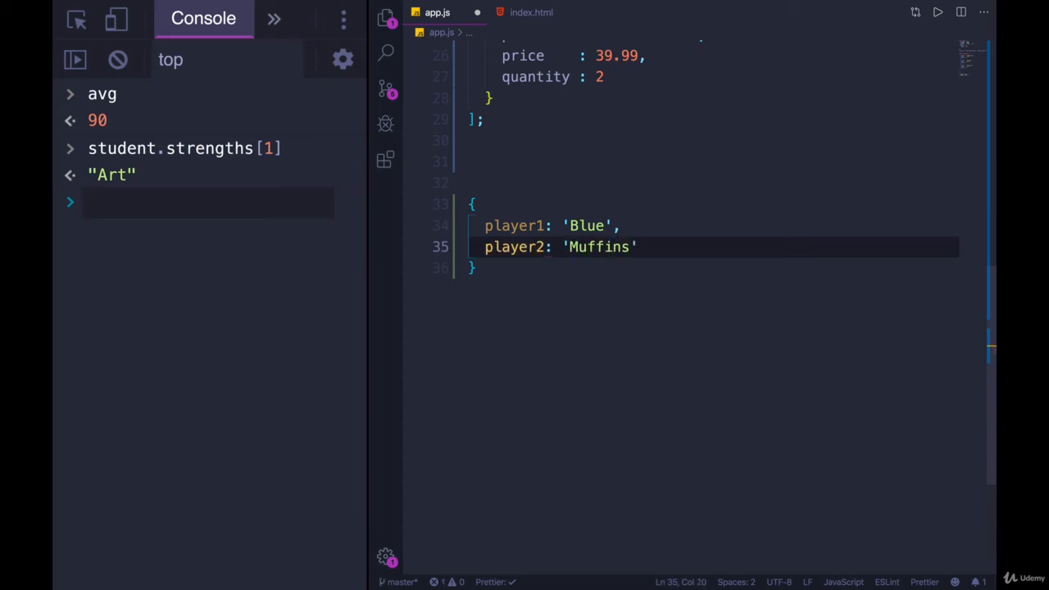
{"action": "type", "text": ","}
{"action": "key", "text": "enter"}
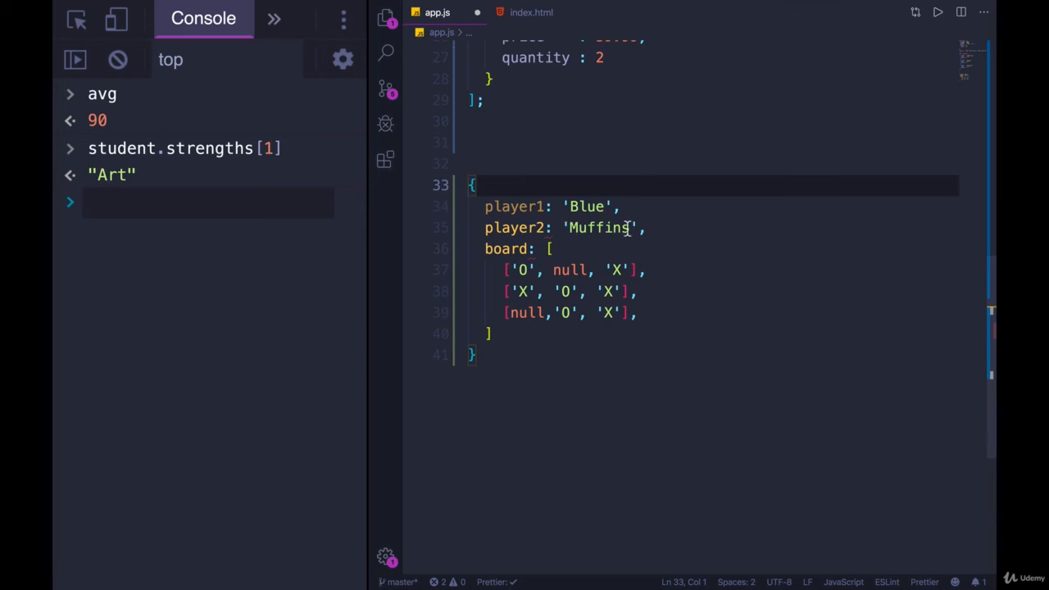
- Declare the object as const game and format it with an empty line after board
{"action": "type", "text": "const"}
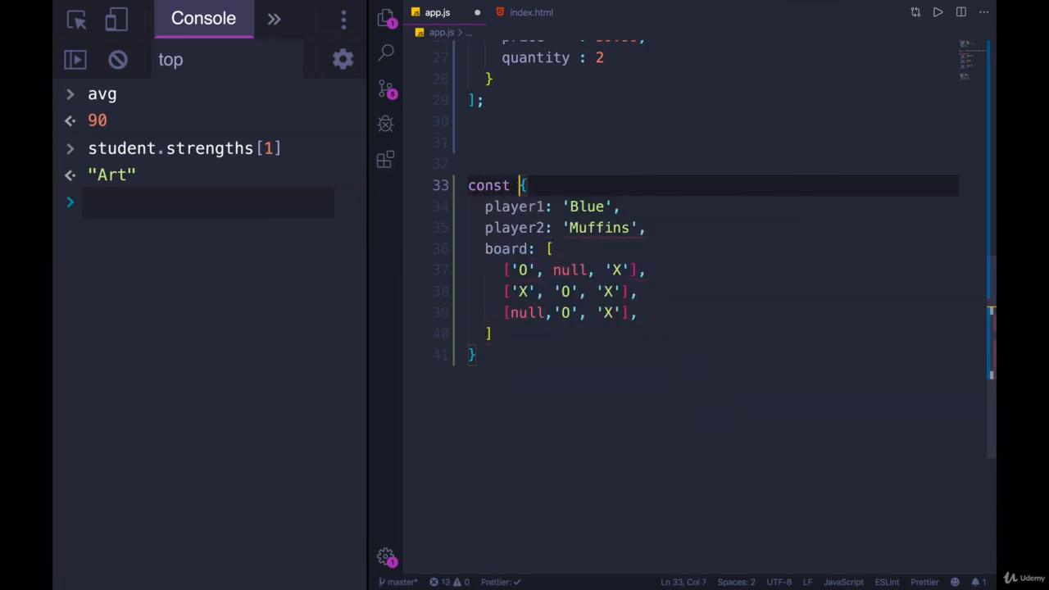
{"action": "type", "text": "game ="}
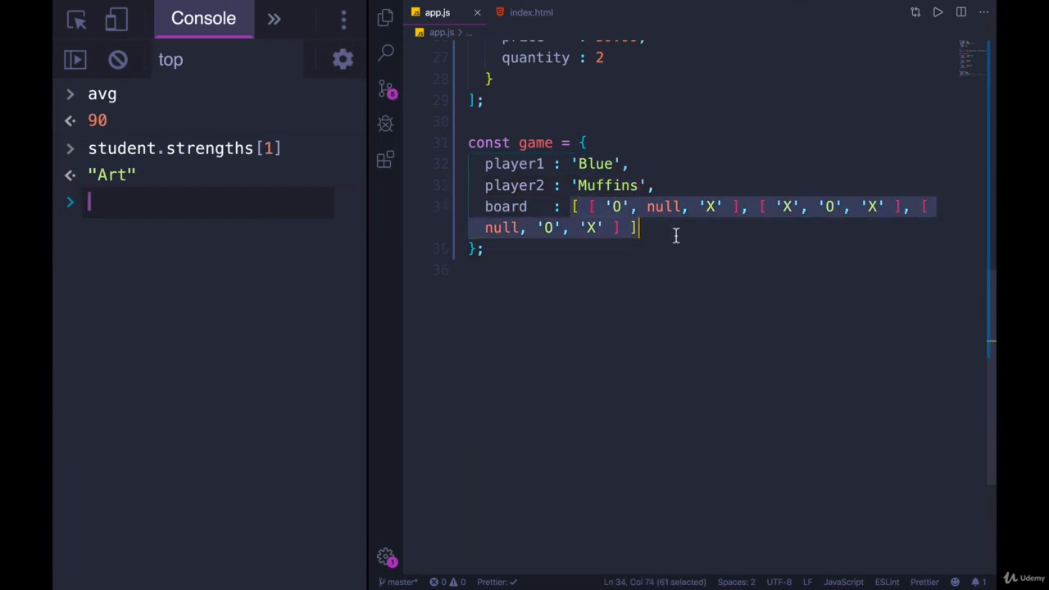
{"action": "key", "text": "Enter"}
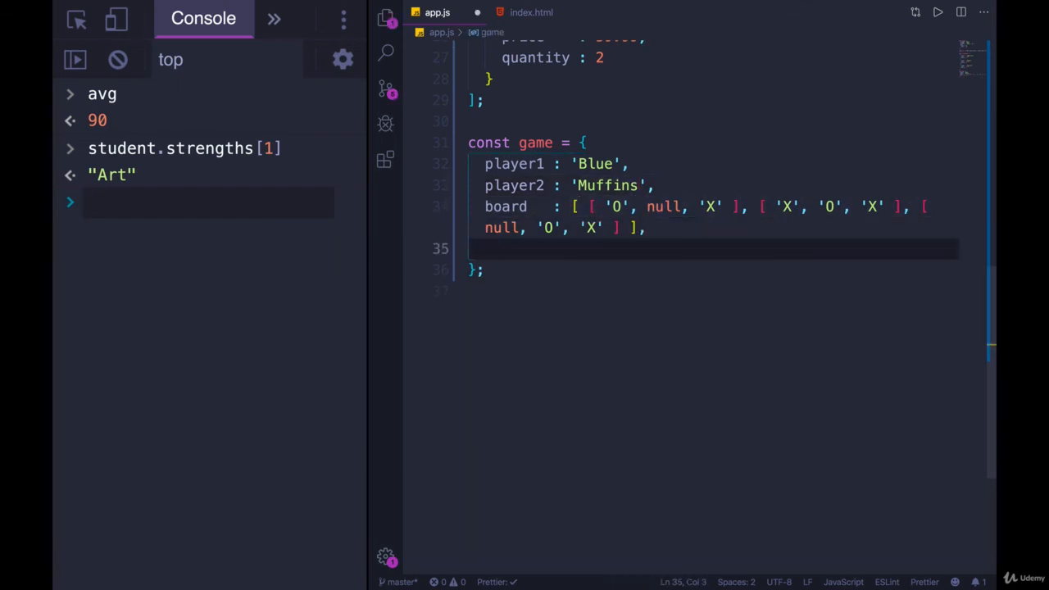
{"action": "mouse_move", "coordinate": [652, 203]}
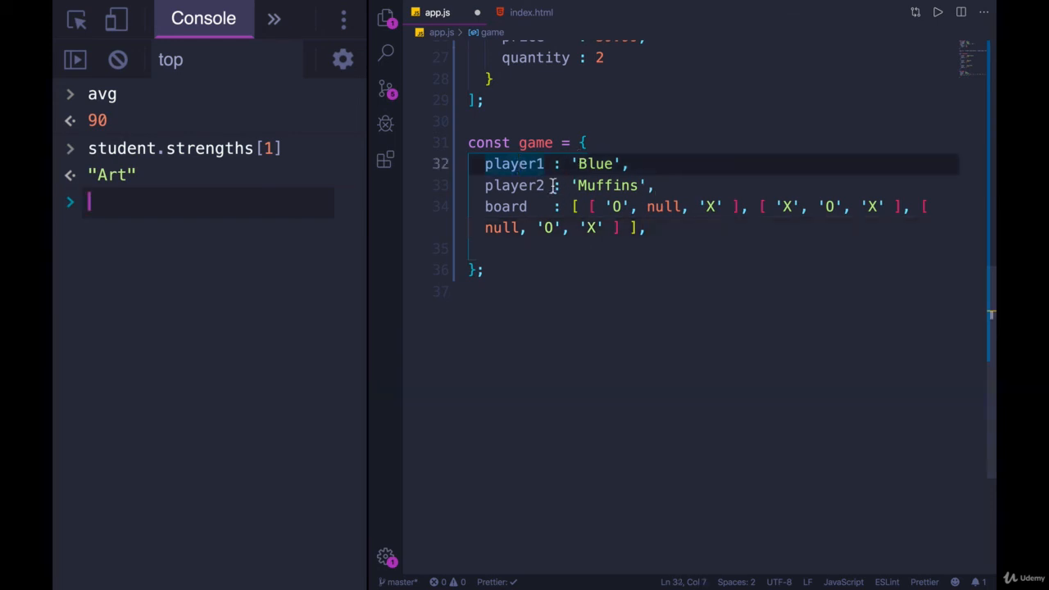
{"action": "left_click", "coordinate": [606, 249]}
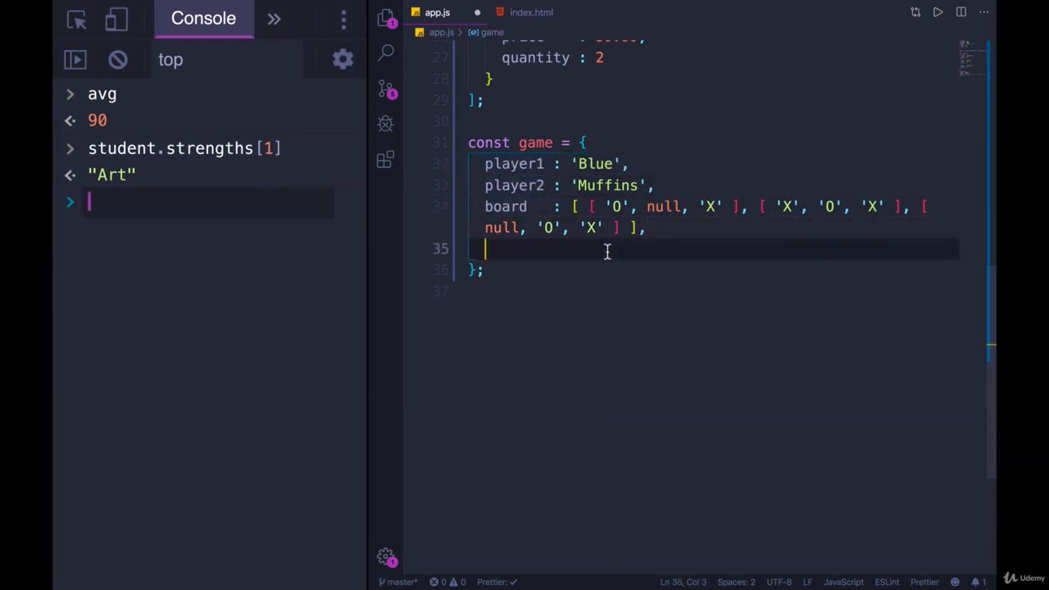
- Make player1 an object with username 'Blue' and playingAs 'X'
{"action": "key", "text": "Backspace"}
{"action": "type", "text": "{"}
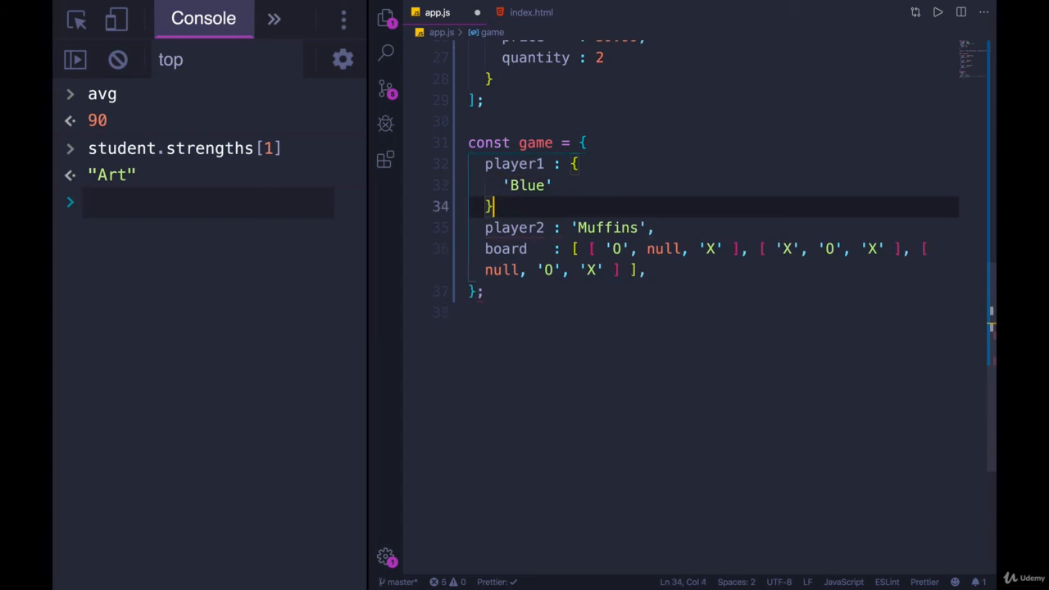
{"action": "type", "text": "username:"}
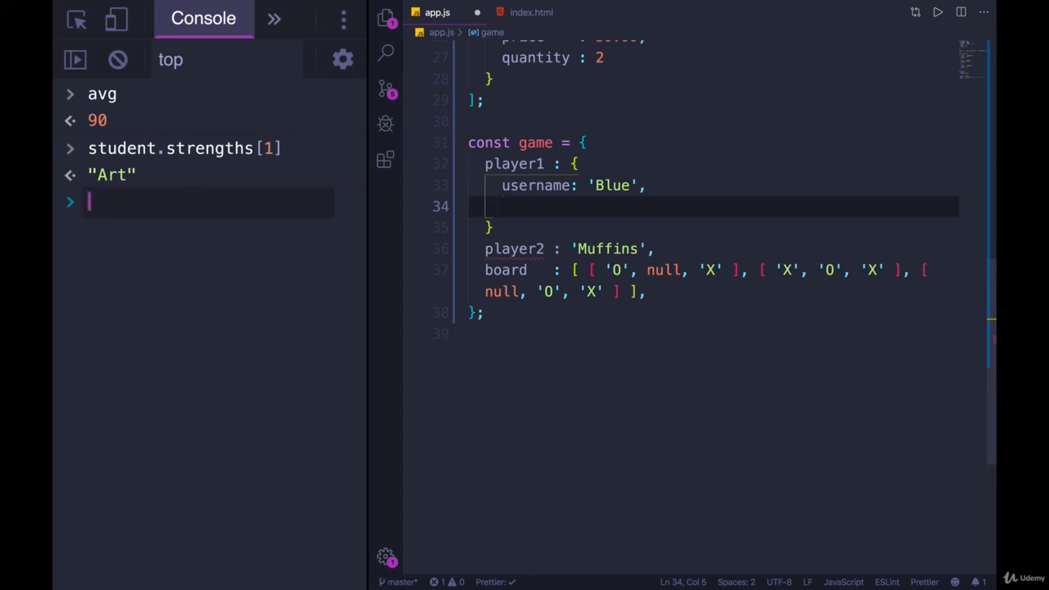
{"action": "type", "text": "playingAs:"}
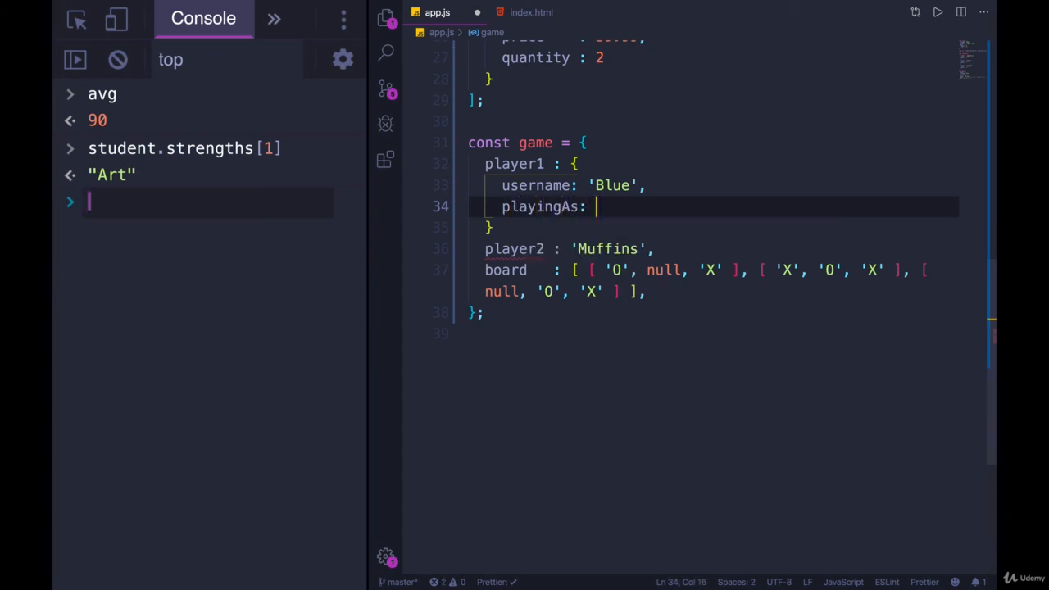
{"action": "type", "text": "'X'"}
{"action": "left_click", "coordinate": [713, 249]}
{"action": "type", "text": "{"}
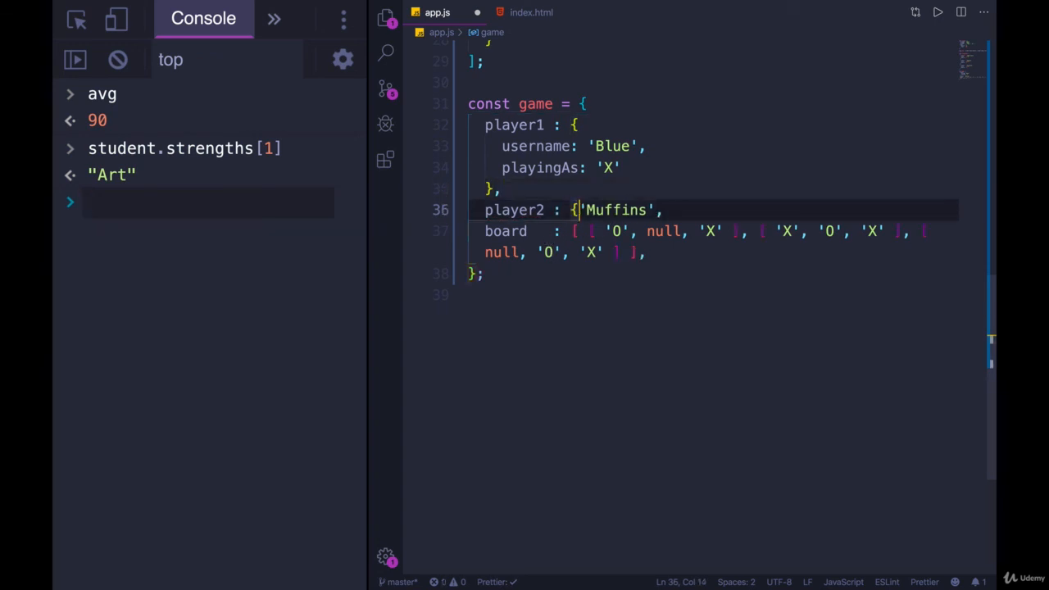
- Make player2 an object with username 'Muffins' and playingAs 'O'
{"action": "type", "text": "user"}
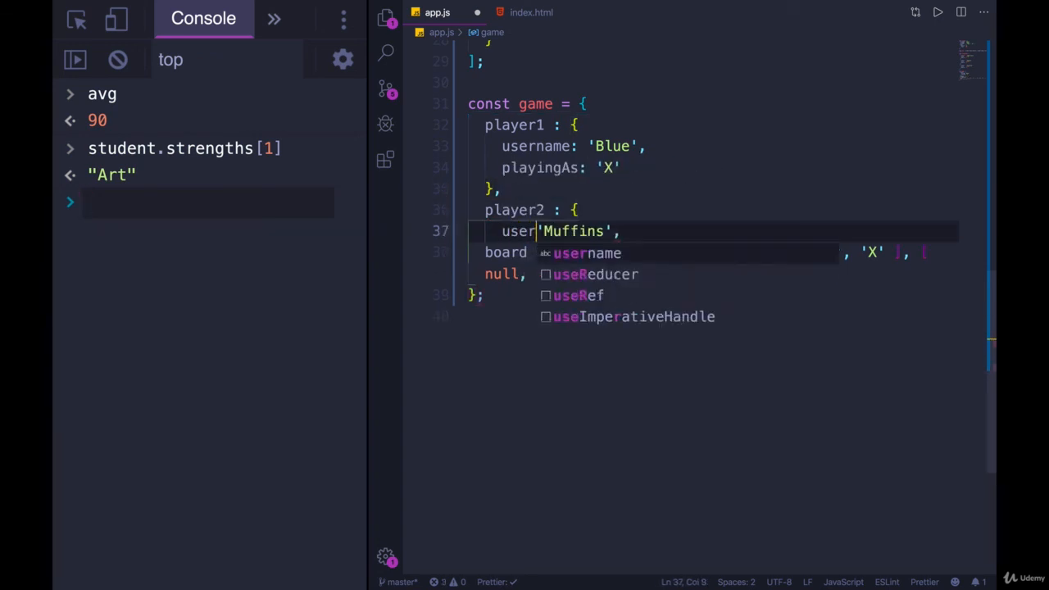
{"action": "key", "text": "Enter"}
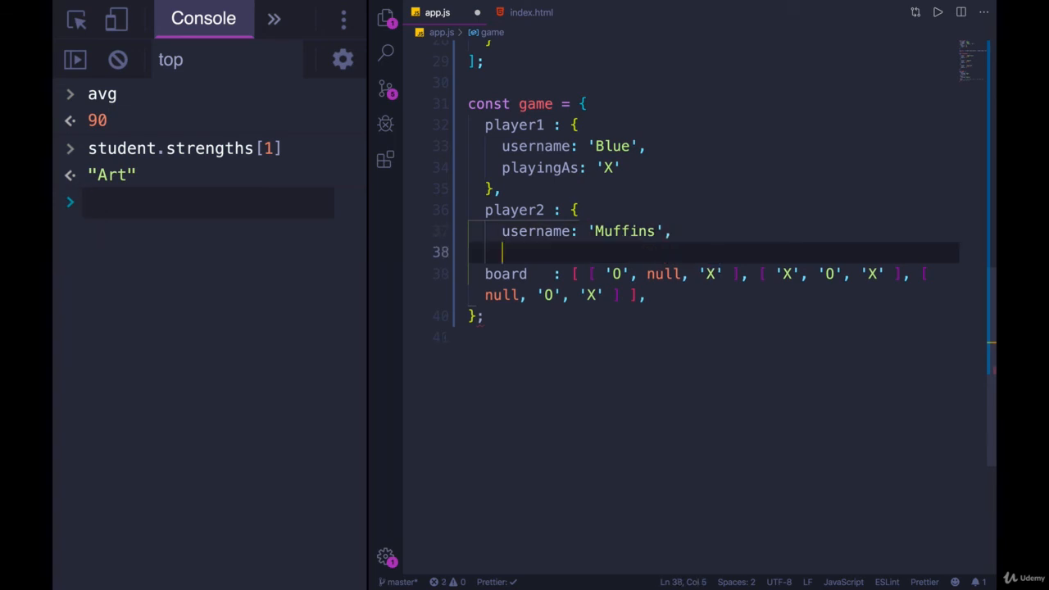
{"action": "type", "text": "playingAs"}
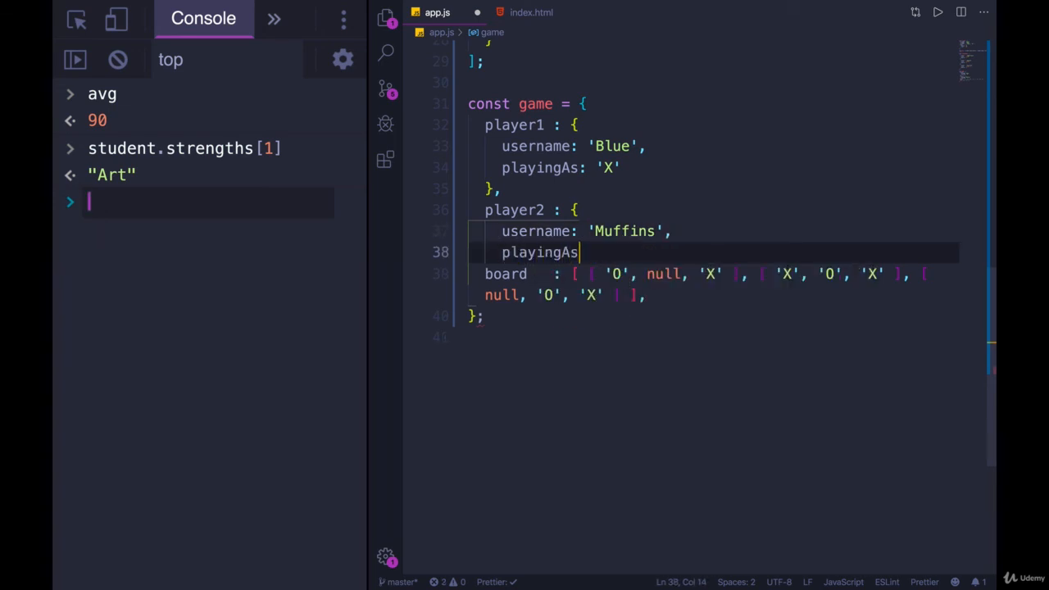
{"action": "type", "text": ": 'O'"}
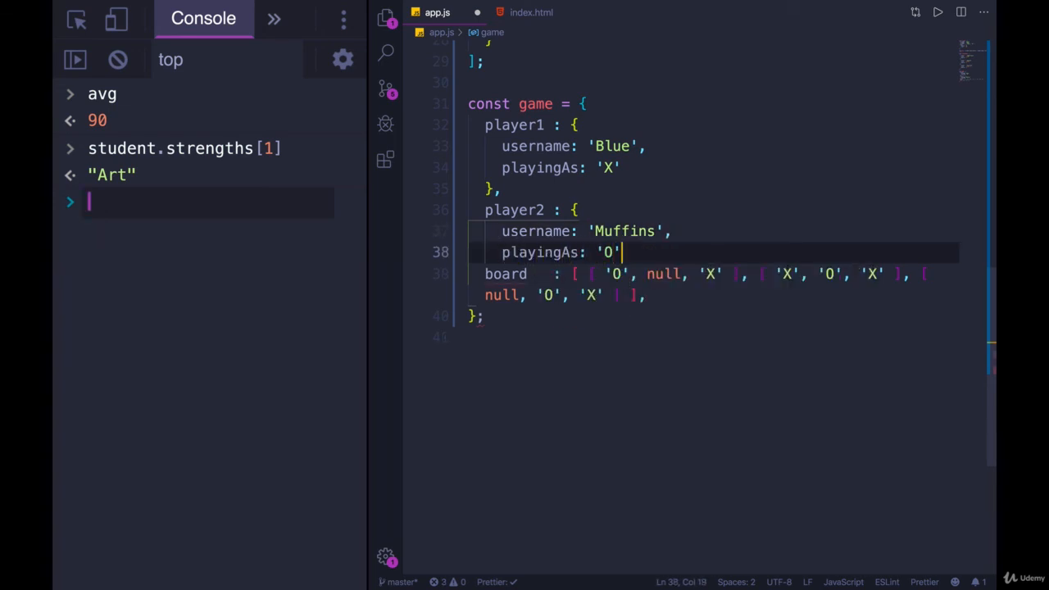
{"action": "key", "text": "Enter"}
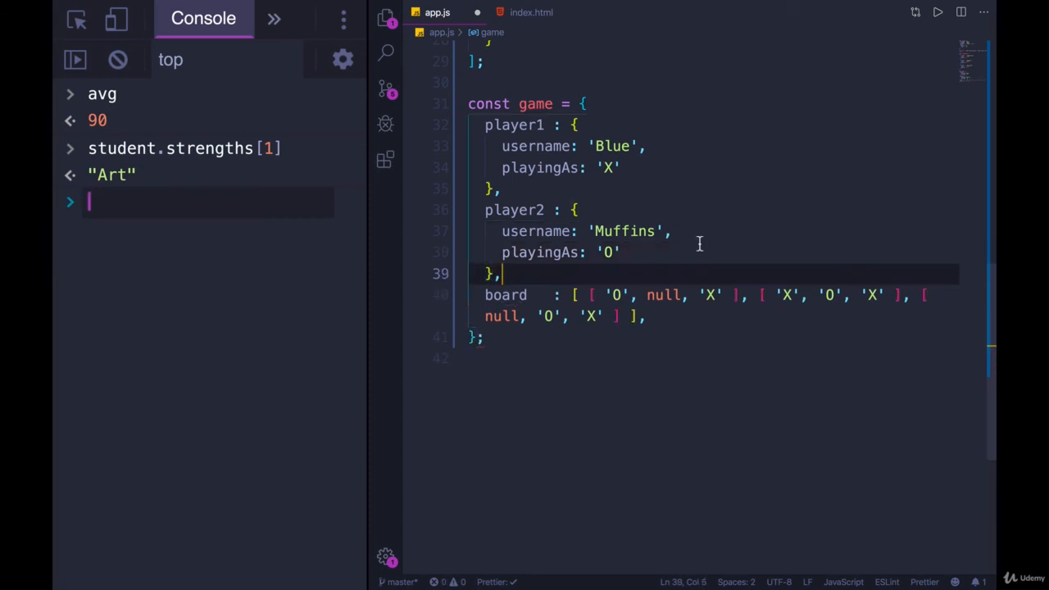